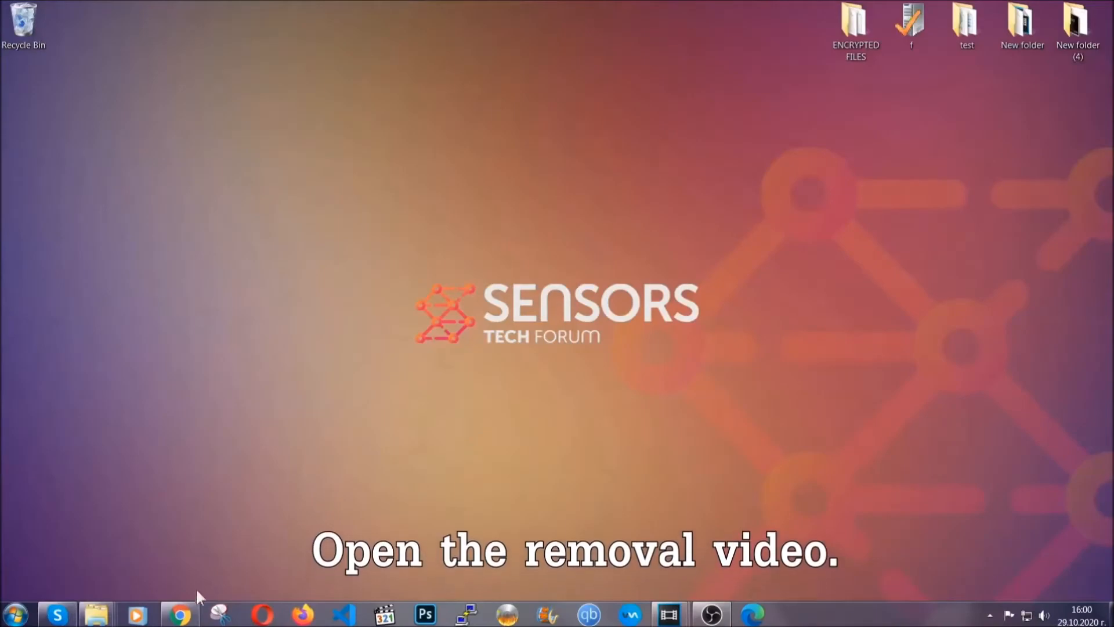
# Step: Download the SpyHunter installer from the SensorsTechForum guide linked in the YouTube video description
pyautogui.click(180, 613)
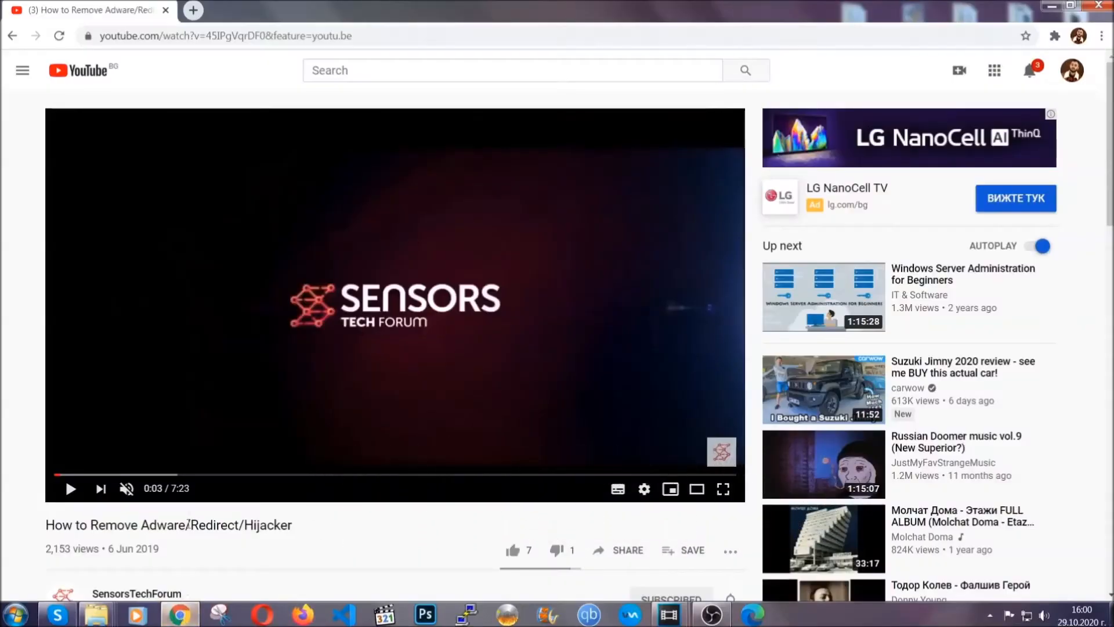
pyautogui.scroll(-3)
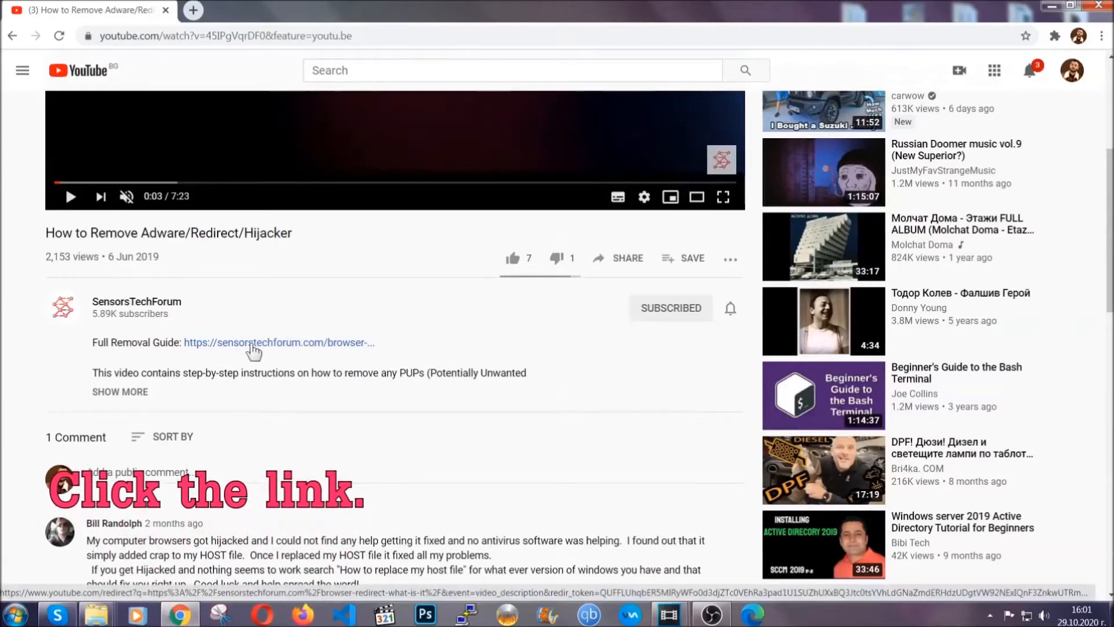
pyautogui.click(278, 341)
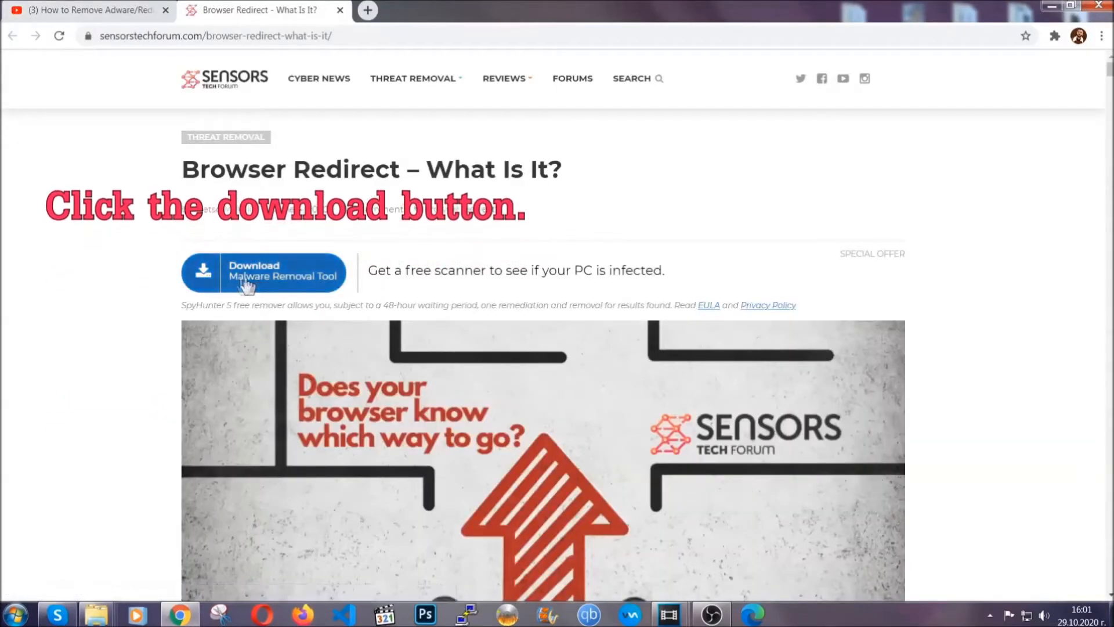
pyautogui.click(263, 273)
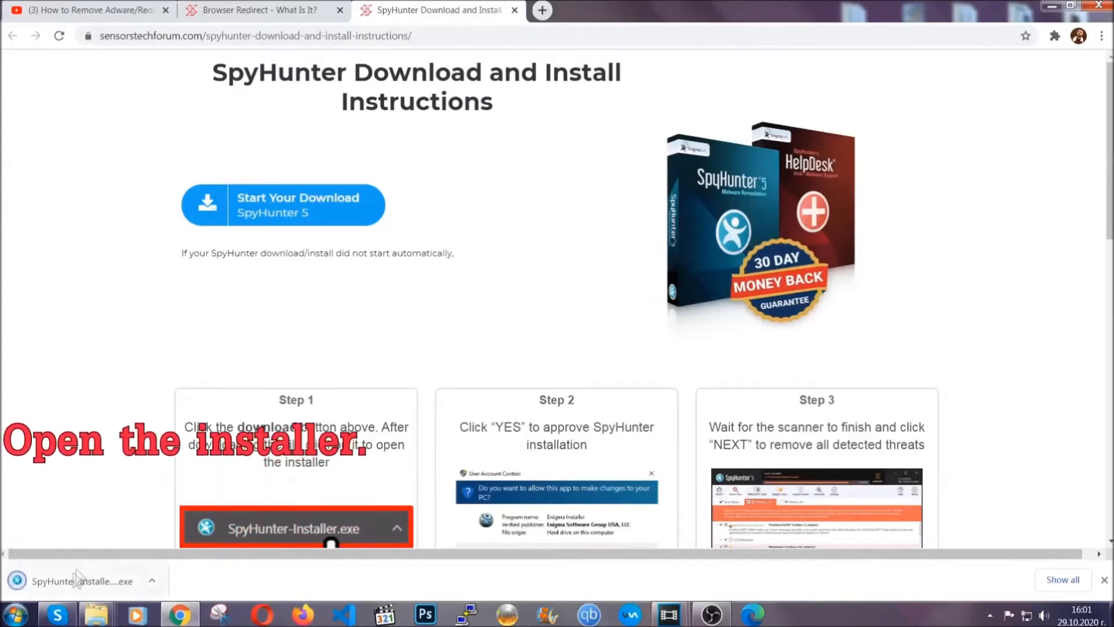
pyautogui.moveTo(78, 580)
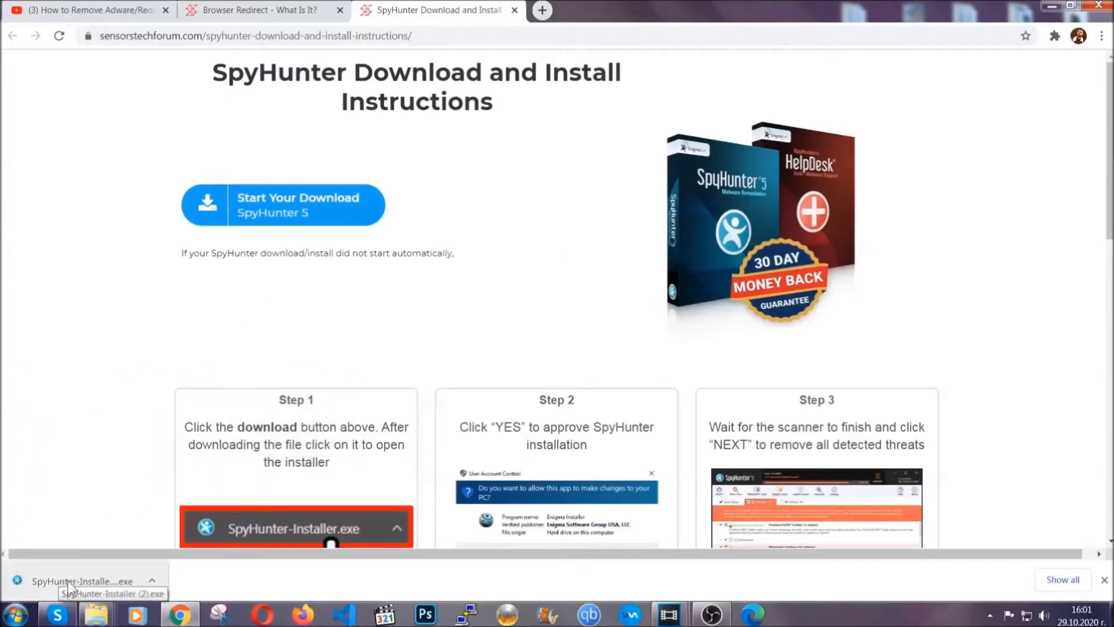
# Step: Run the SpyHunter 5 installer in English, continue past the introduction and accept the EULA
pyautogui.click(82, 580)
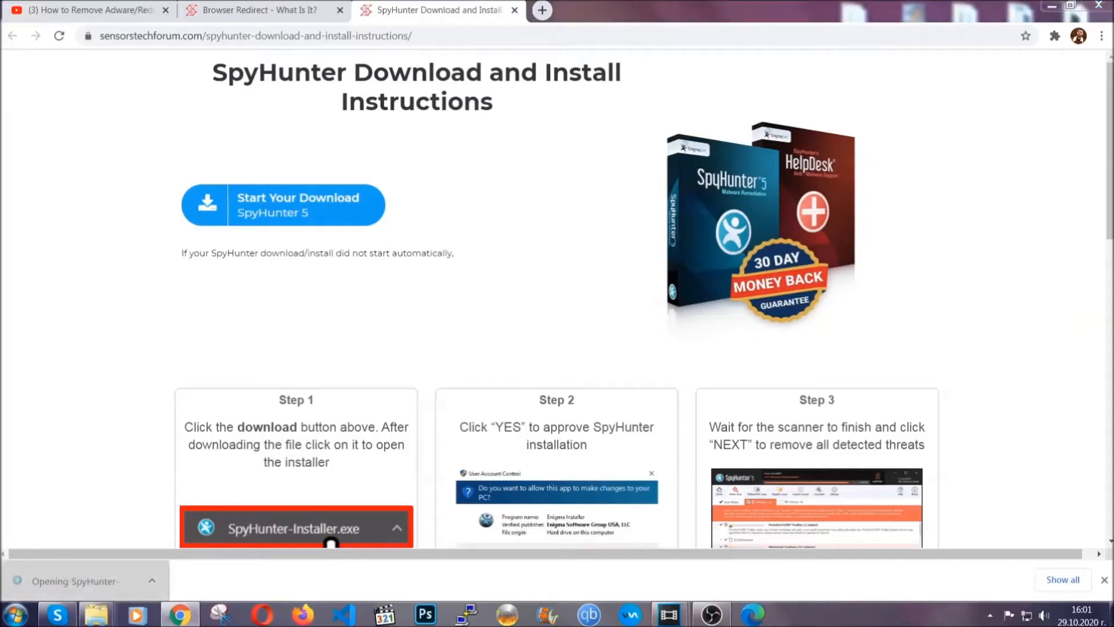
pyautogui.click(295, 528)
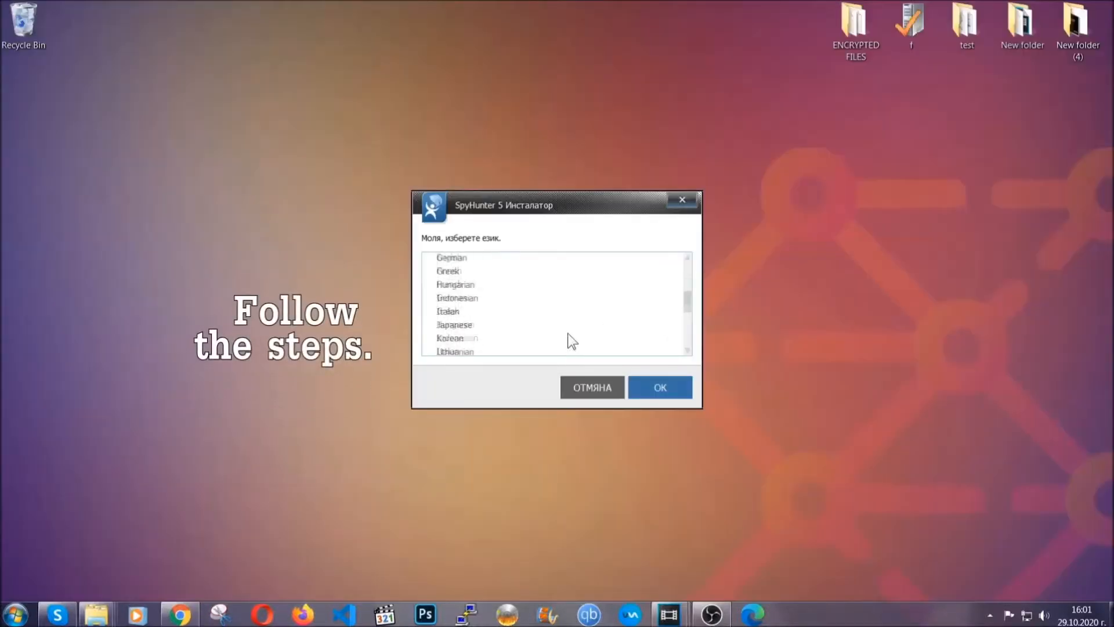
pyautogui.scroll(3)
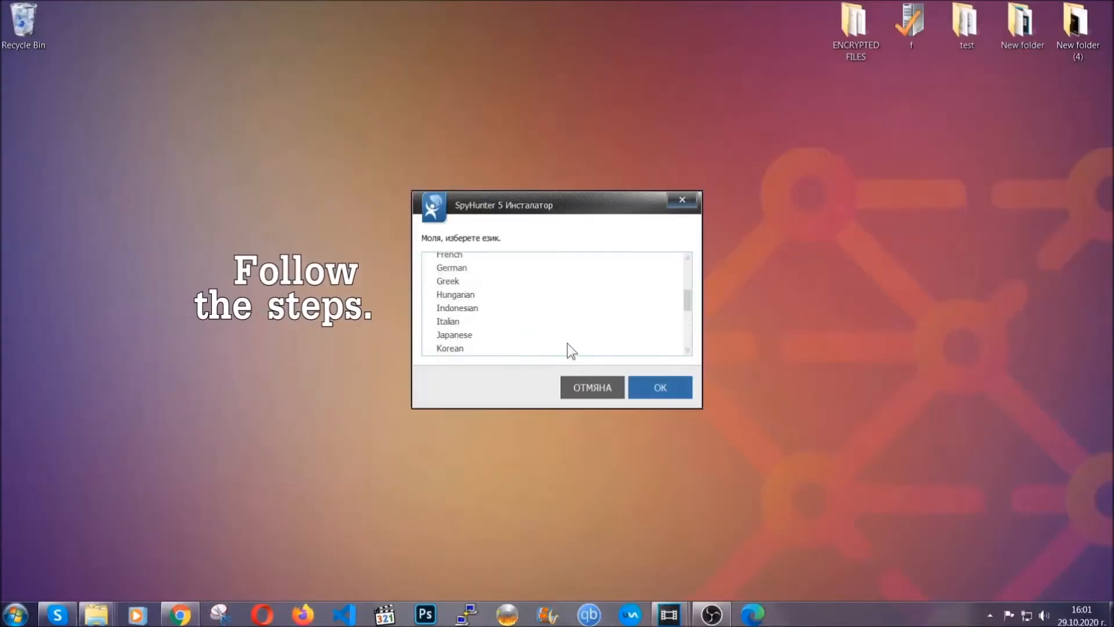
pyautogui.click(449, 297)
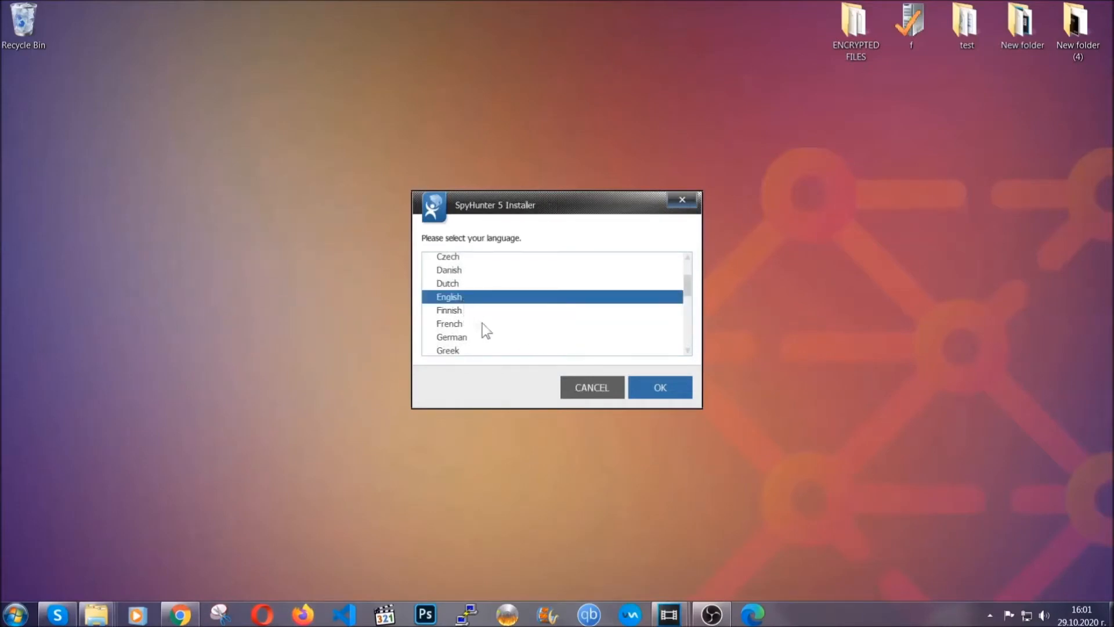
pyautogui.click(659, 387)
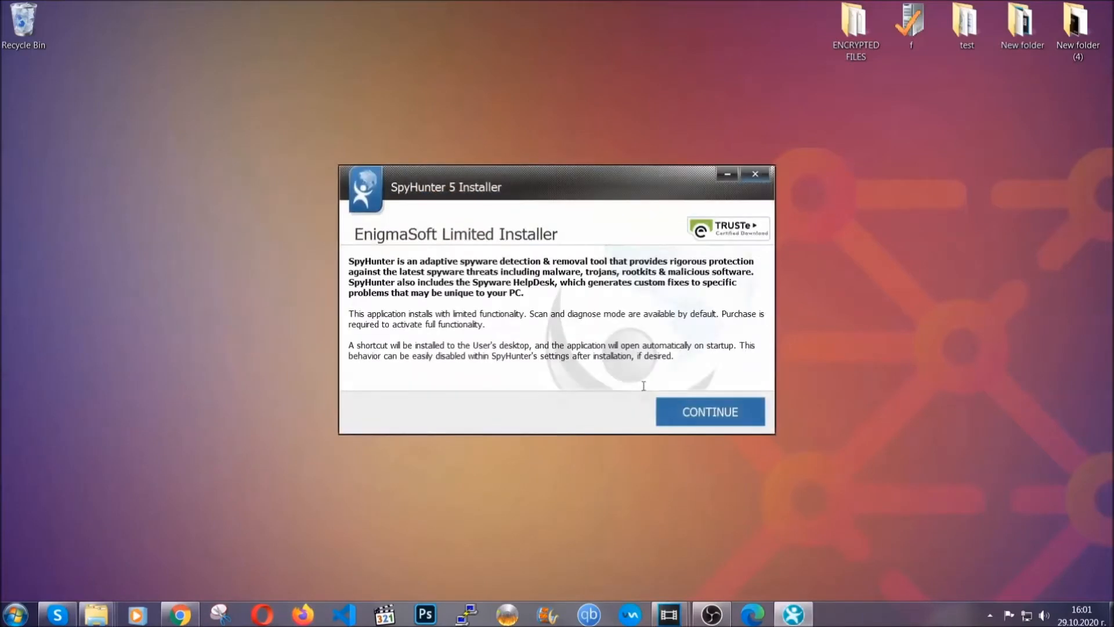
pyautogui.click(709, 412)
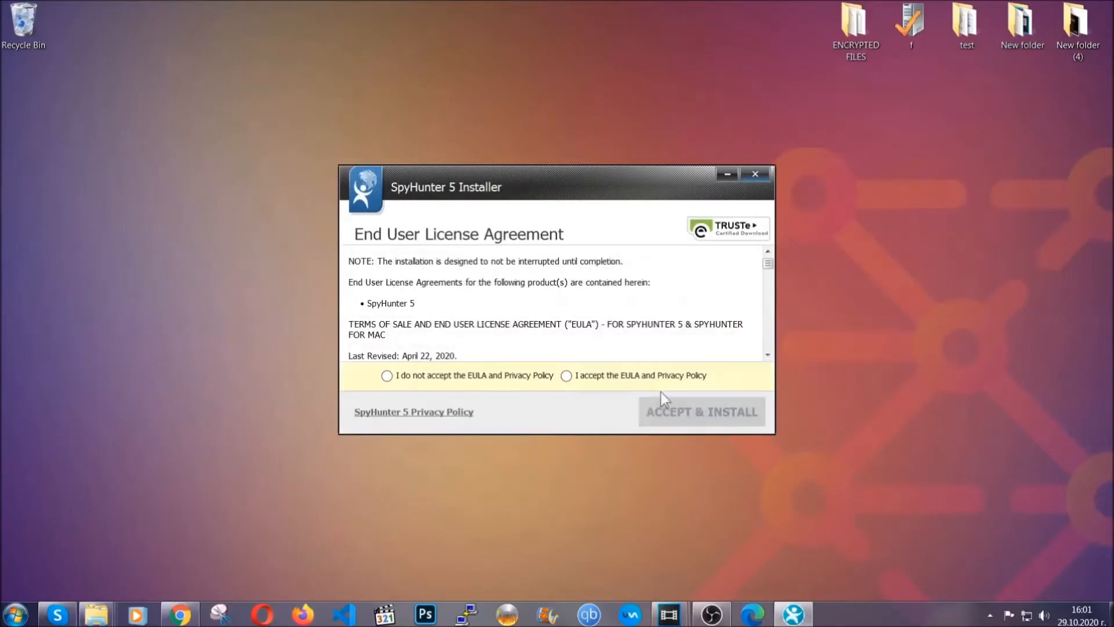
pyautogui.click(701, 411)
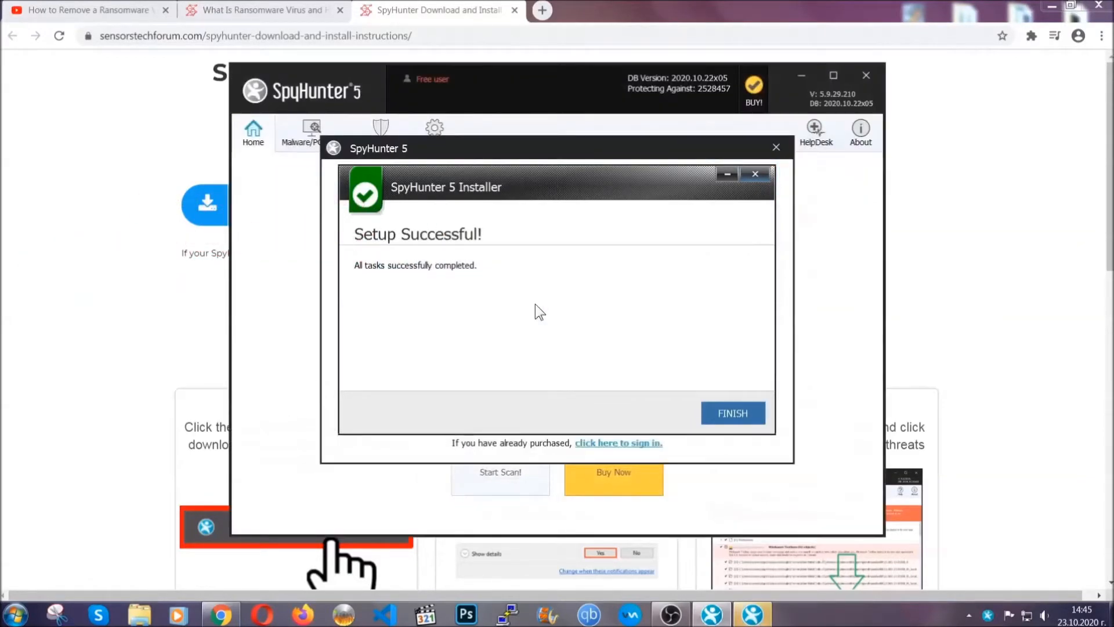
# Step: Finish installation and, after the scan, mark PUP.Keygen.BB (Keygen.exe) for removal
pyautogui.click(731, 412)
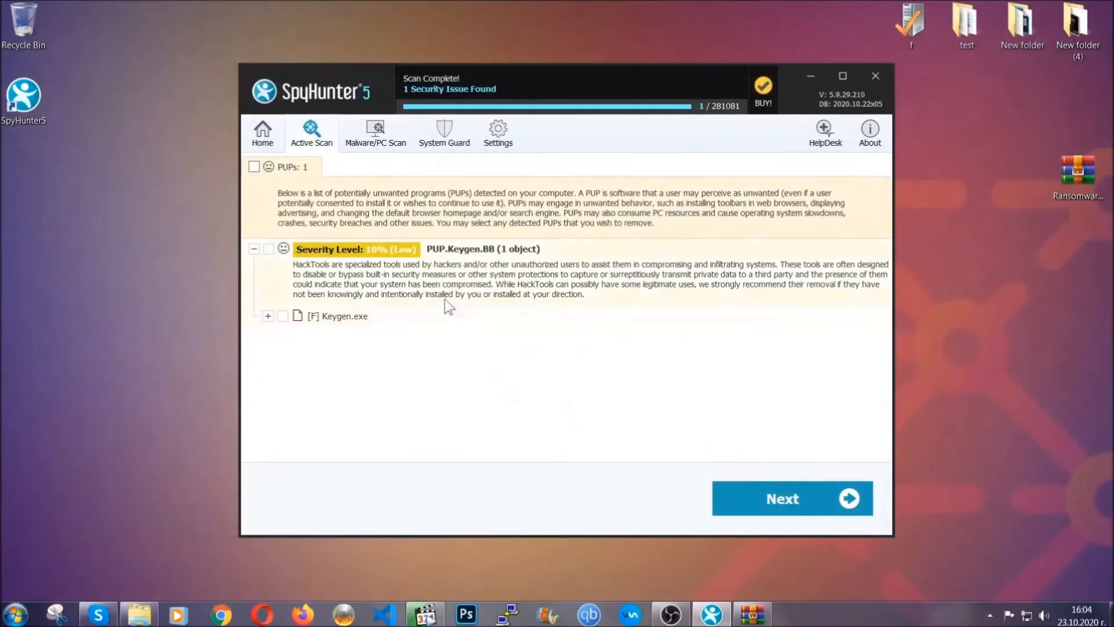
pyautogui.click(254, 167)
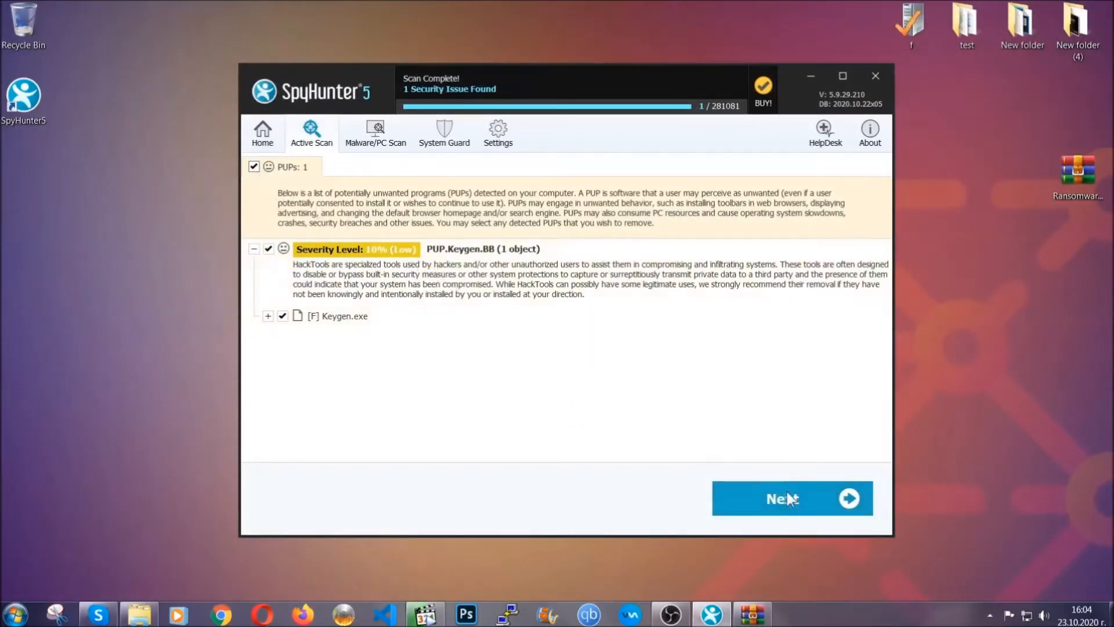
pyautogui.moveTo(782, 501)
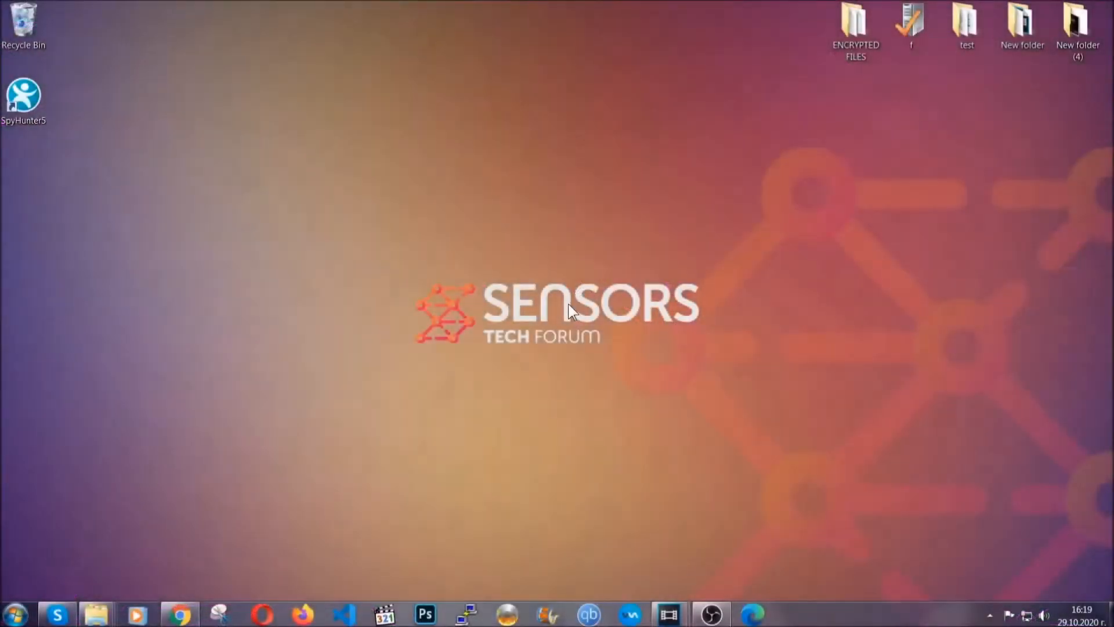
# Step: Open Programs and Features with Win+R and begin uninstalling SUSPICIOUS PROGRAM
pyautogui.press('Win+r')
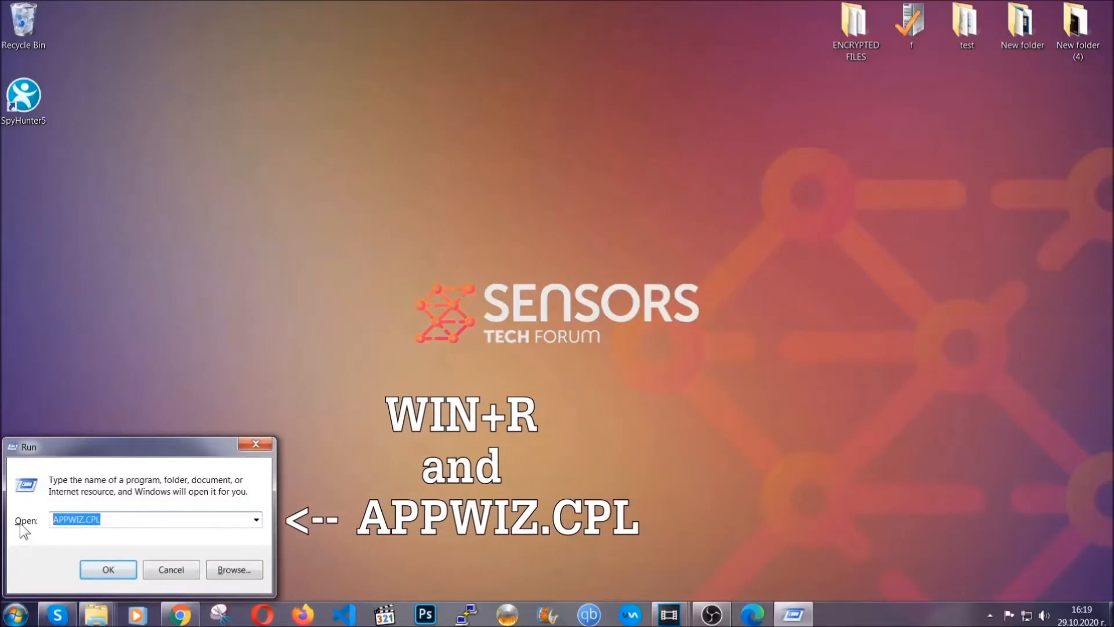
pyautogui.click(108, 569)
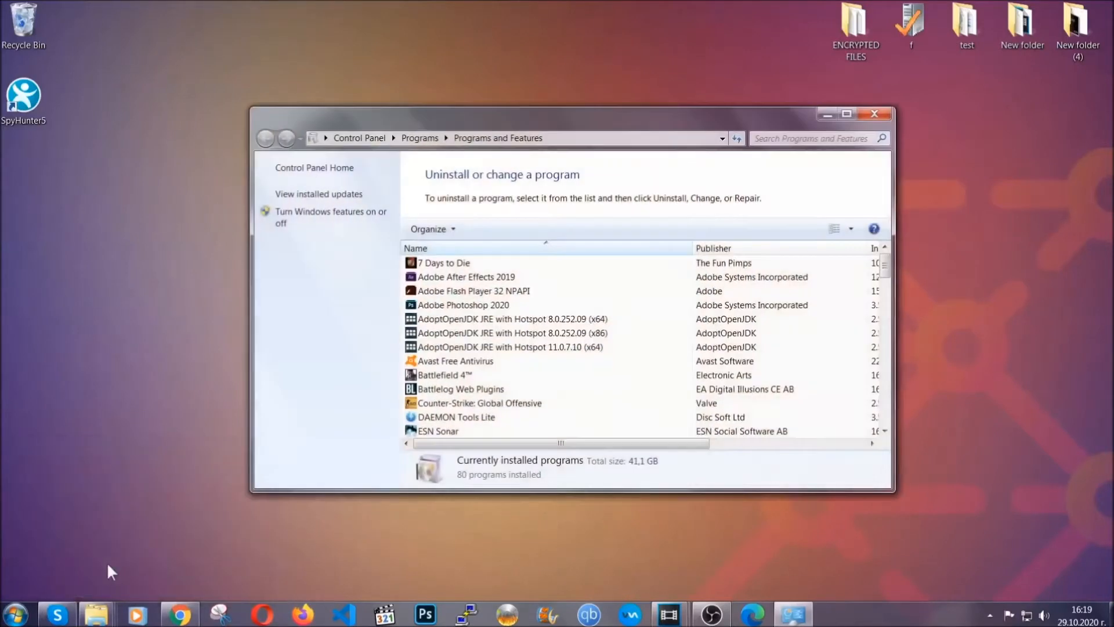
pyautogui.scroll(-3)
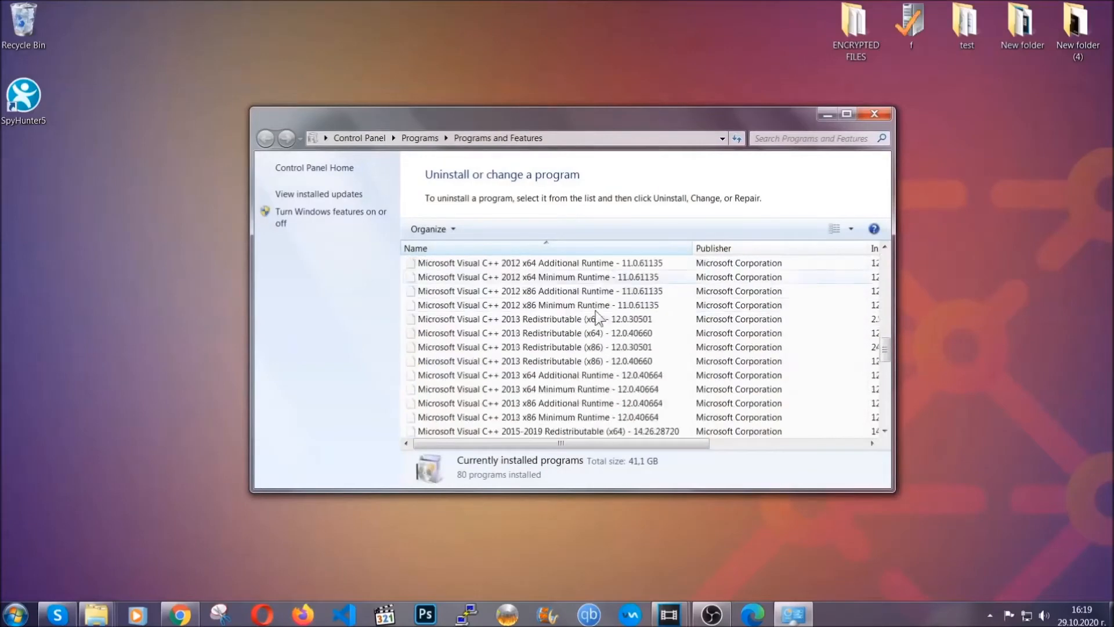
pyautogui.scroll(-3)
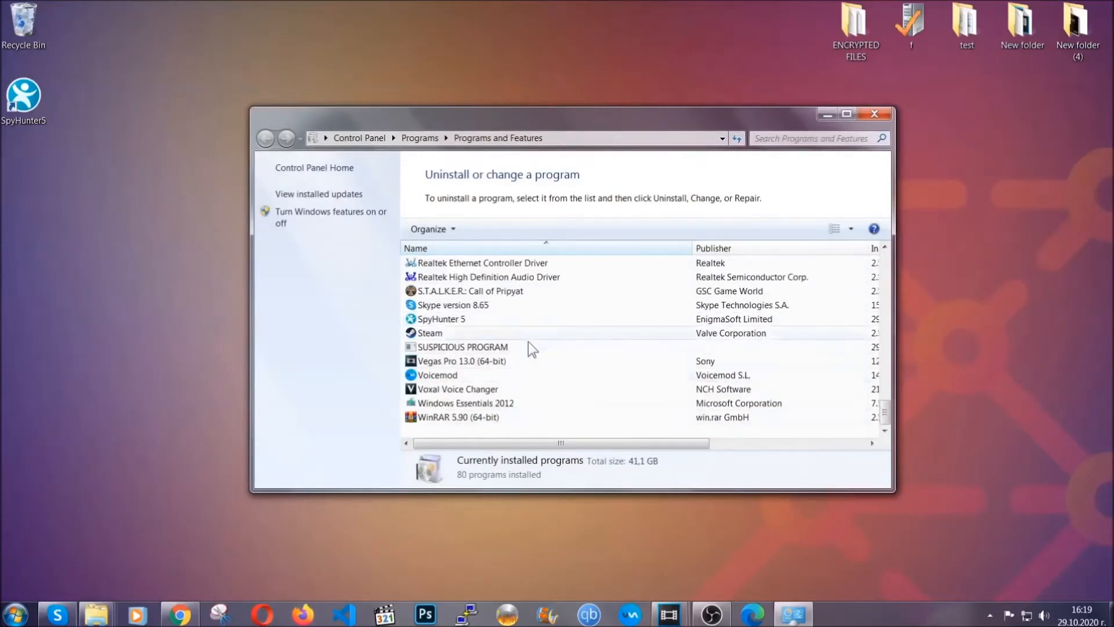
pyautogui.click(462, 347)
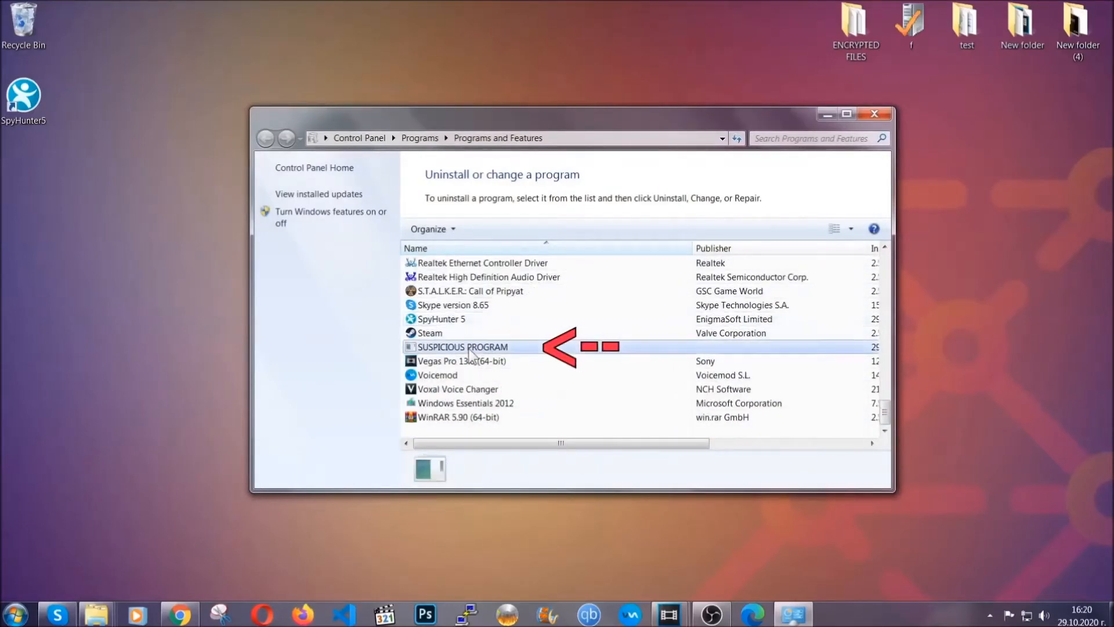
pyautogui.click(462, 347)
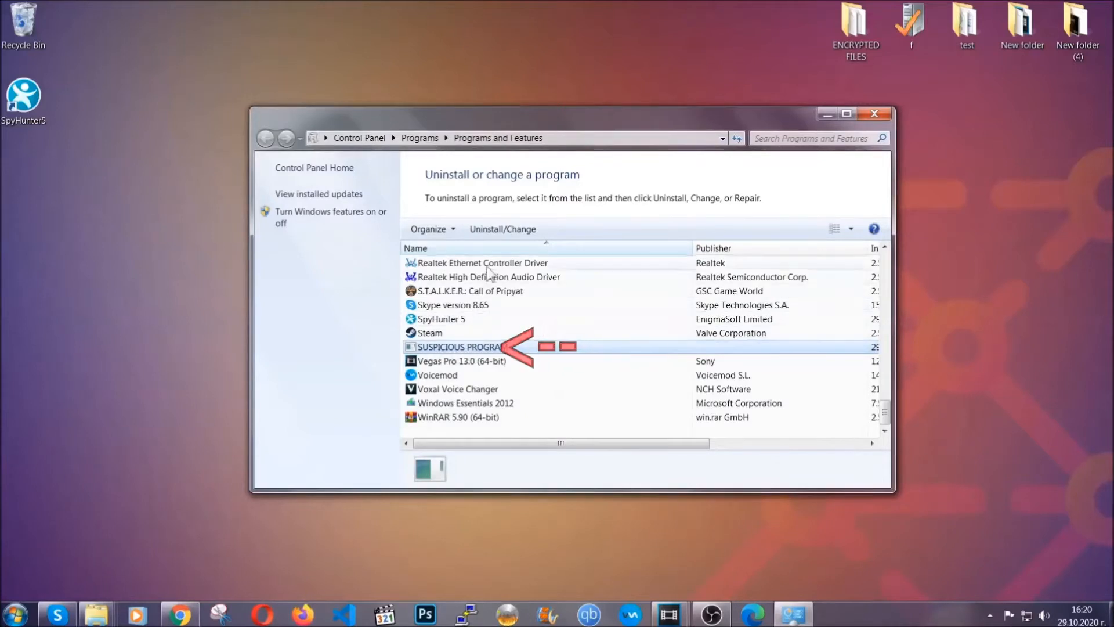
pyautogui.click(502, 228)
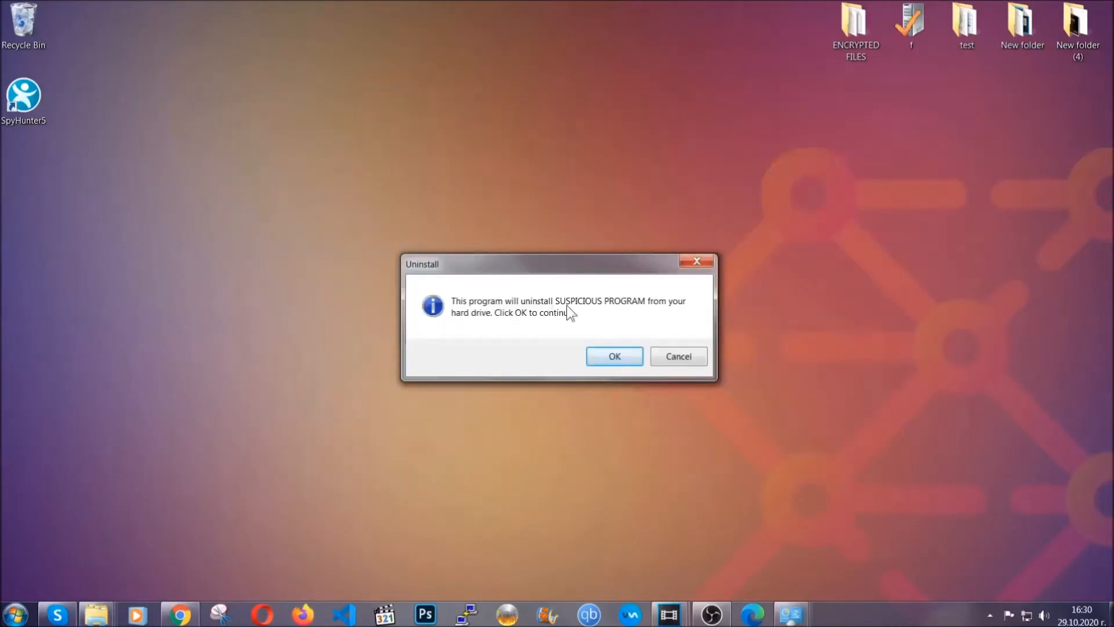
# Step: Confirm uninstalling SUSPICIOUS PROGRAM and acknowledge the removal success message
pyautogui.click(614, 355)
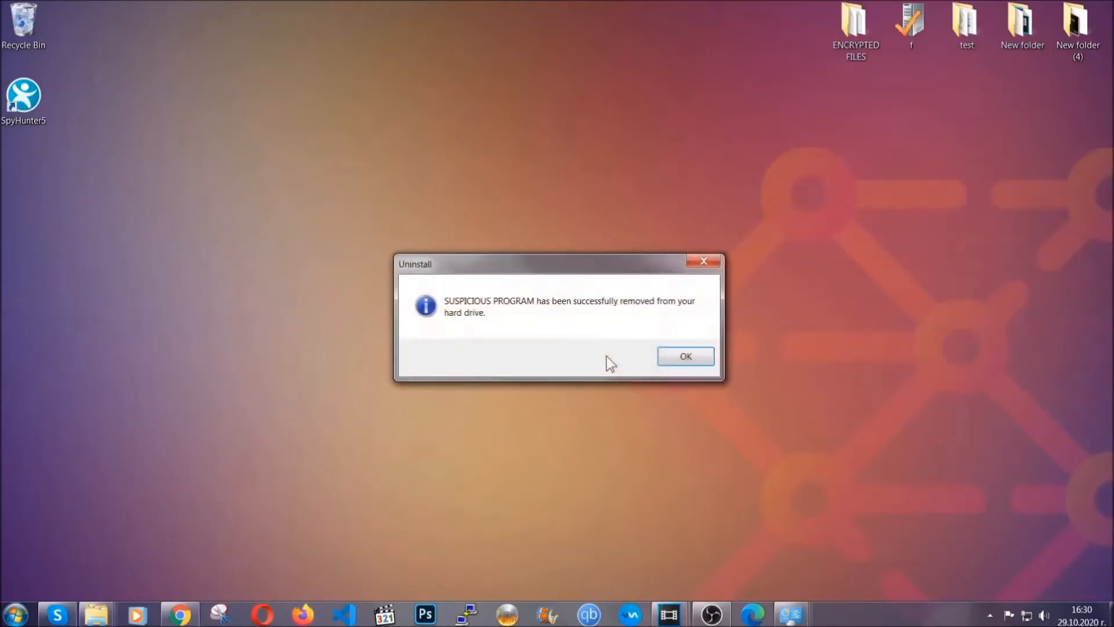
pyautogui.moveTo(665, 319)
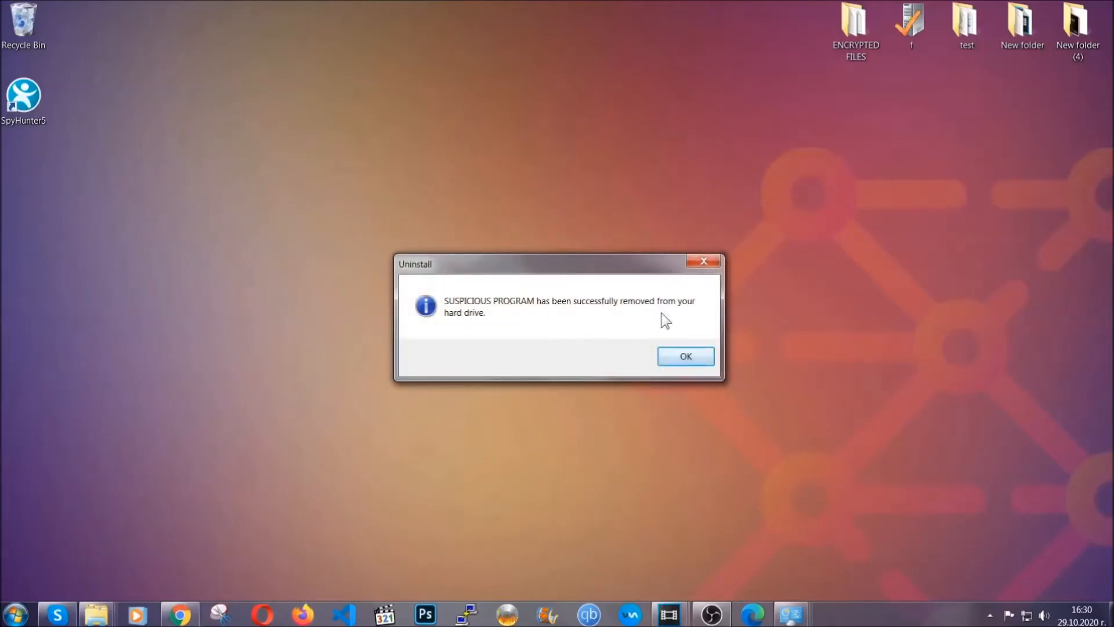
pyautogui.click(684, 356)
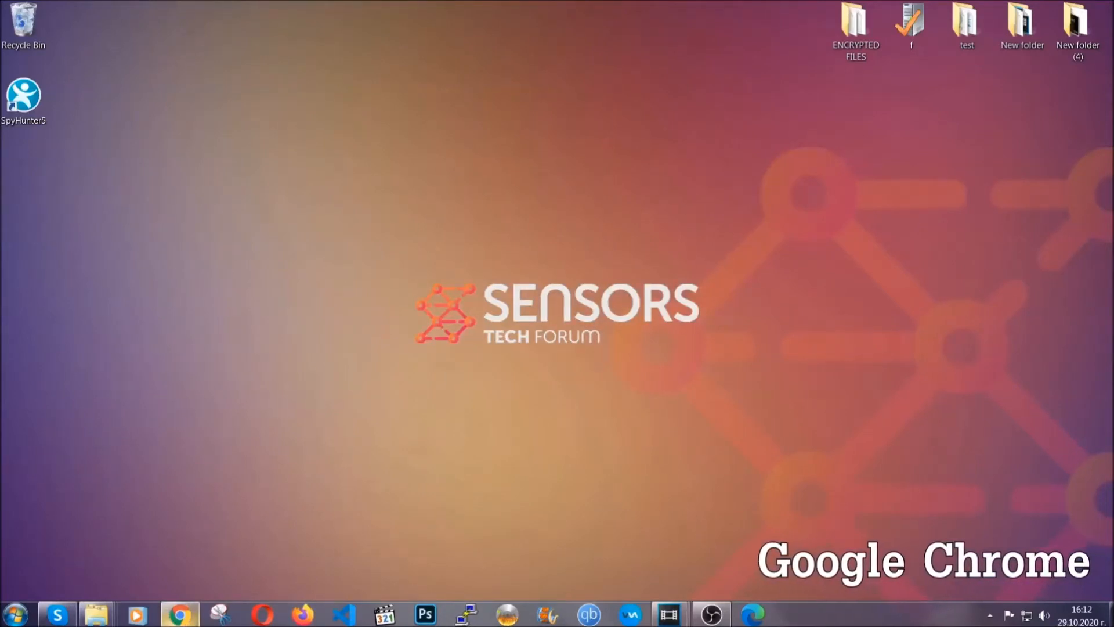
# Step: Go to chrome://settings/clearBrowserData in the Chrome address bar
pyautogui.click(180, 612)
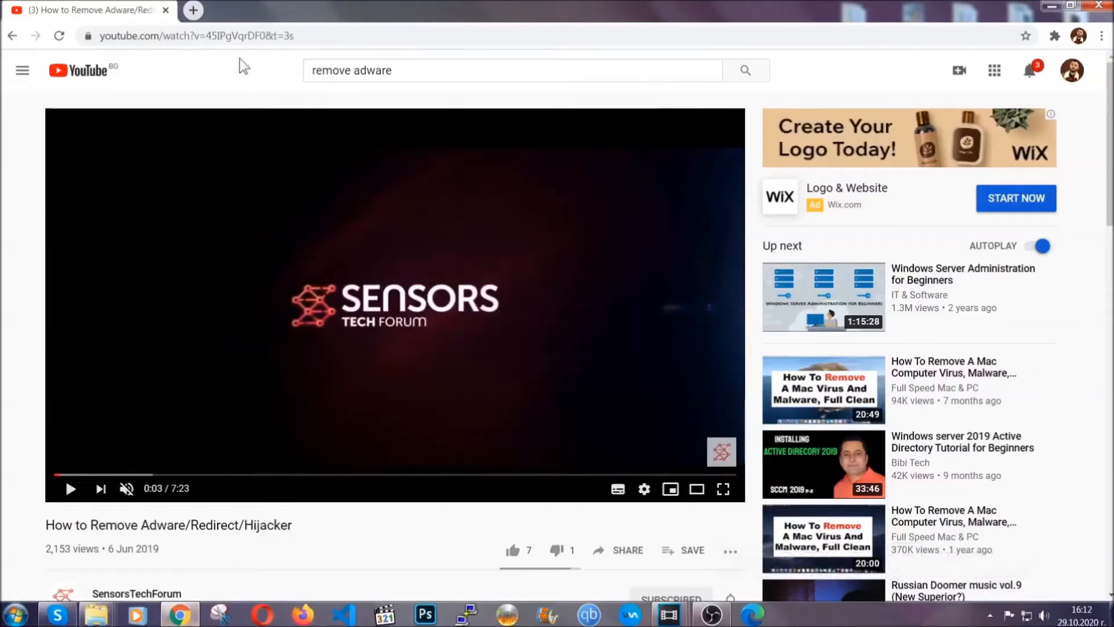
pyautogui.write('chrome://settings/clearbrowserdata')
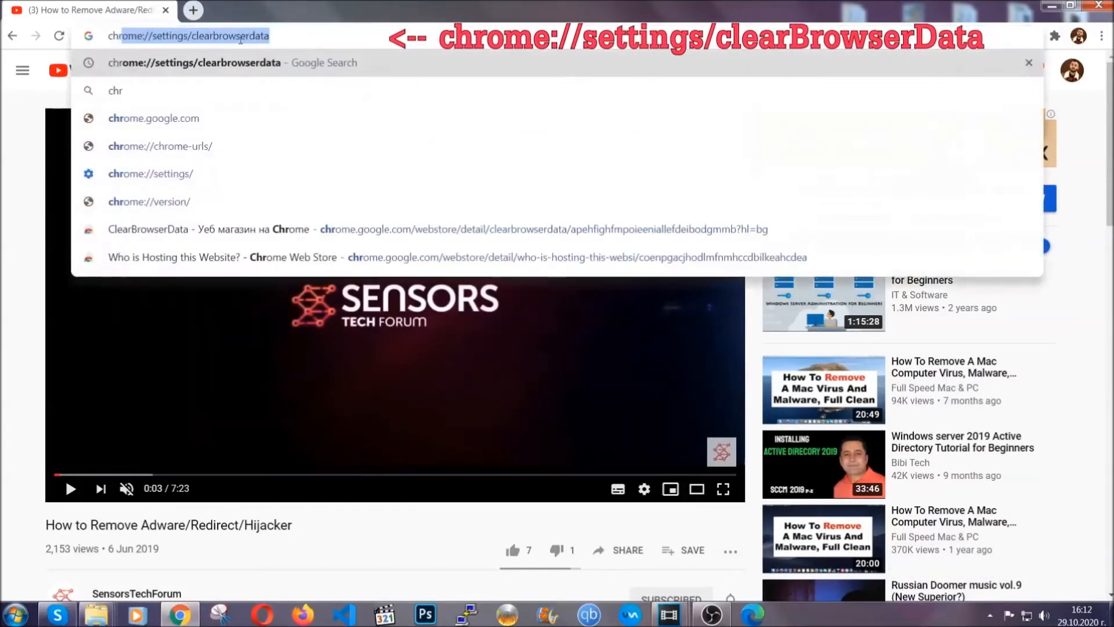
pyautogui.write('chrome://version')
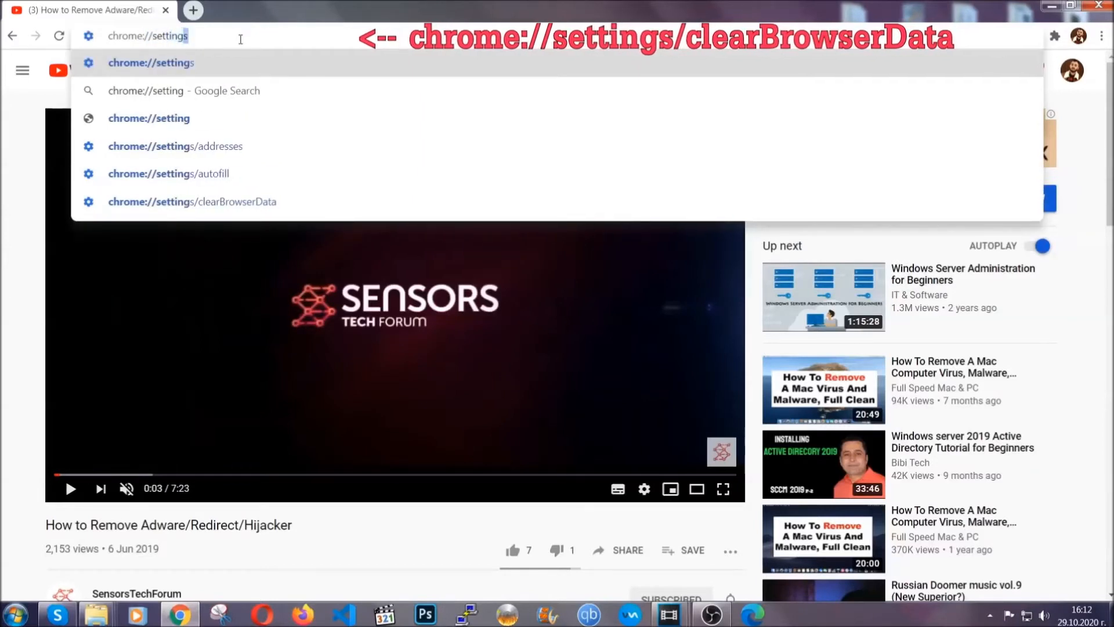
pyautogui.write('/ce')
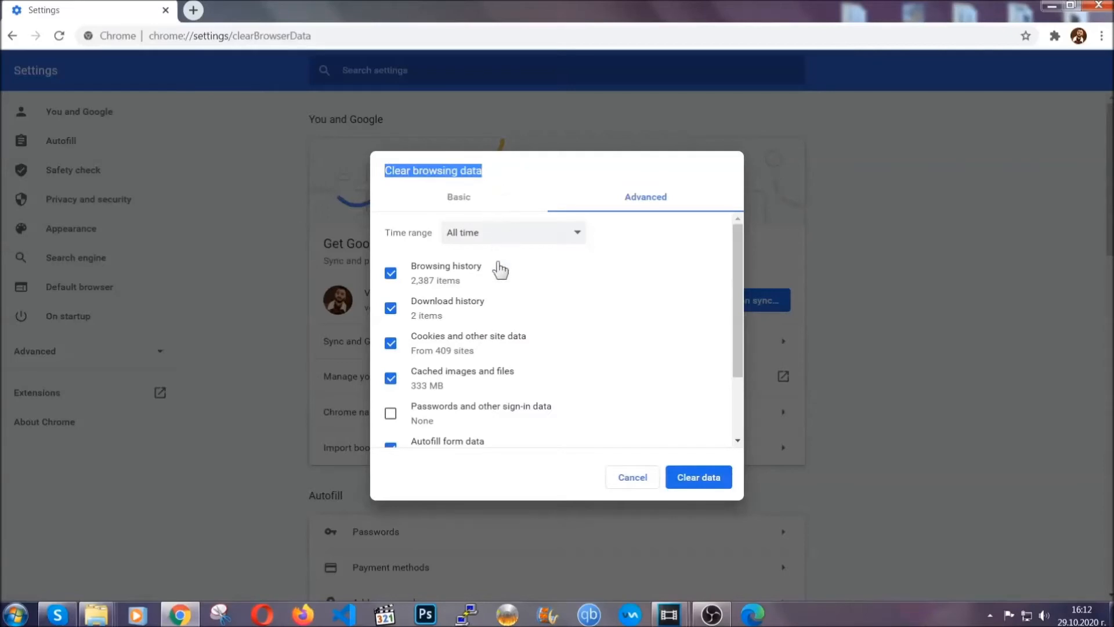
# Step: Clear browsing data with time range All time, leaving Passwords unticked
pyautogui.click(512, 232)
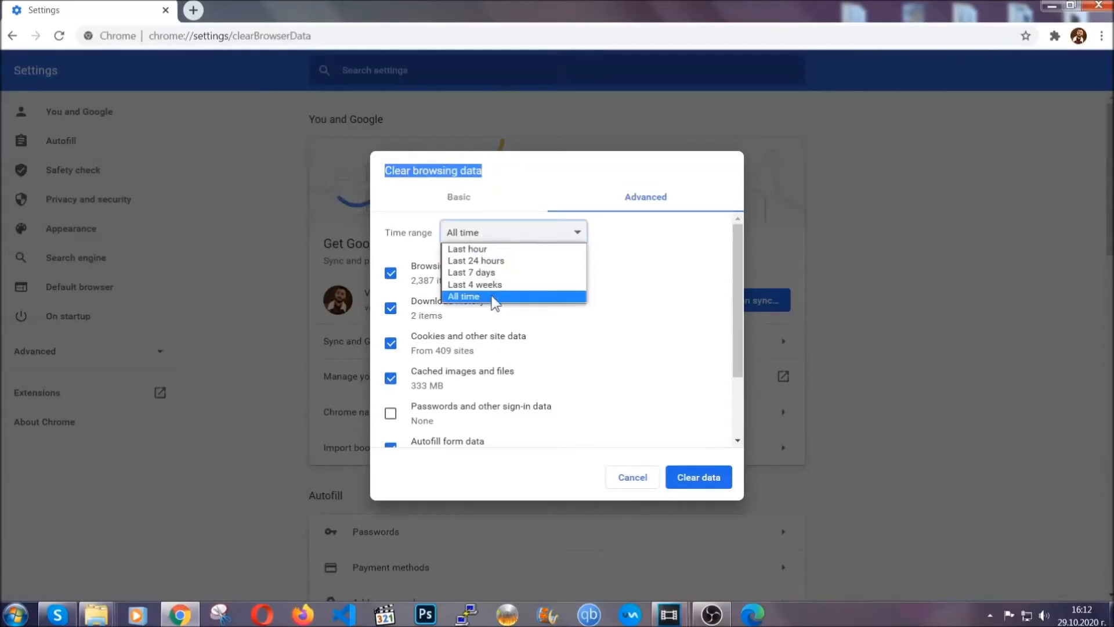
pyautogui.click(462, 296)
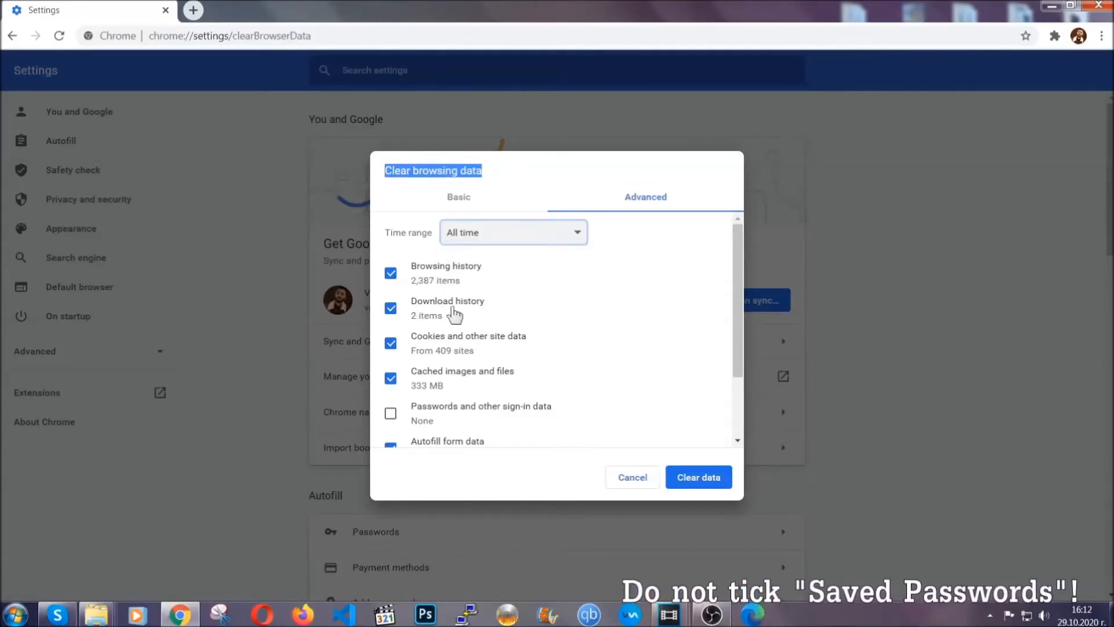
pyautogui.scroll(-3)
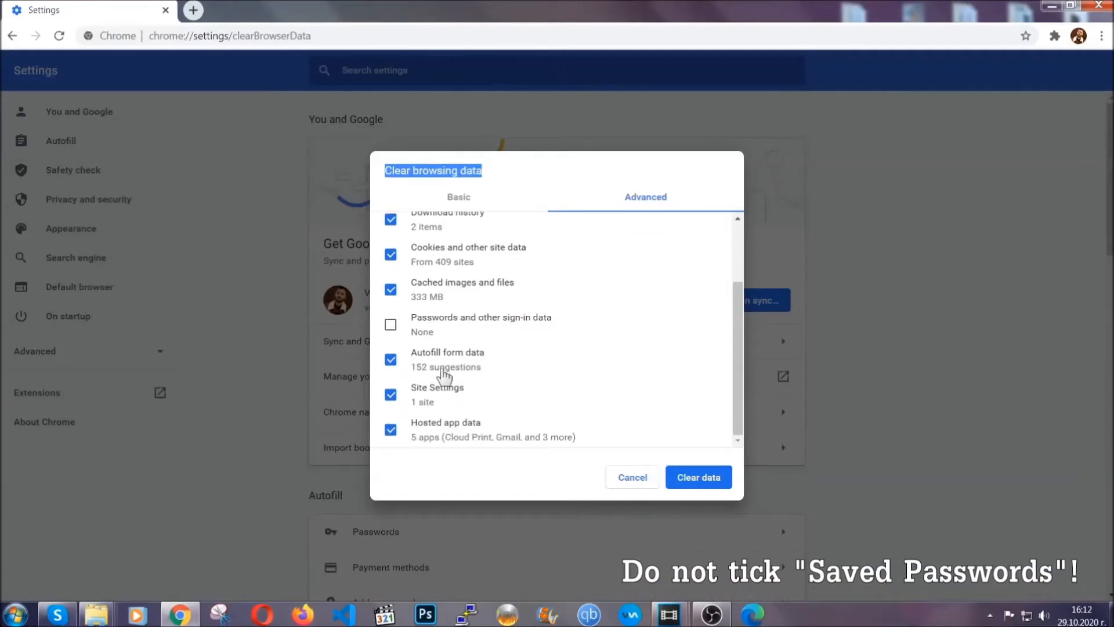
pyautogui.moveTo(623, 409)
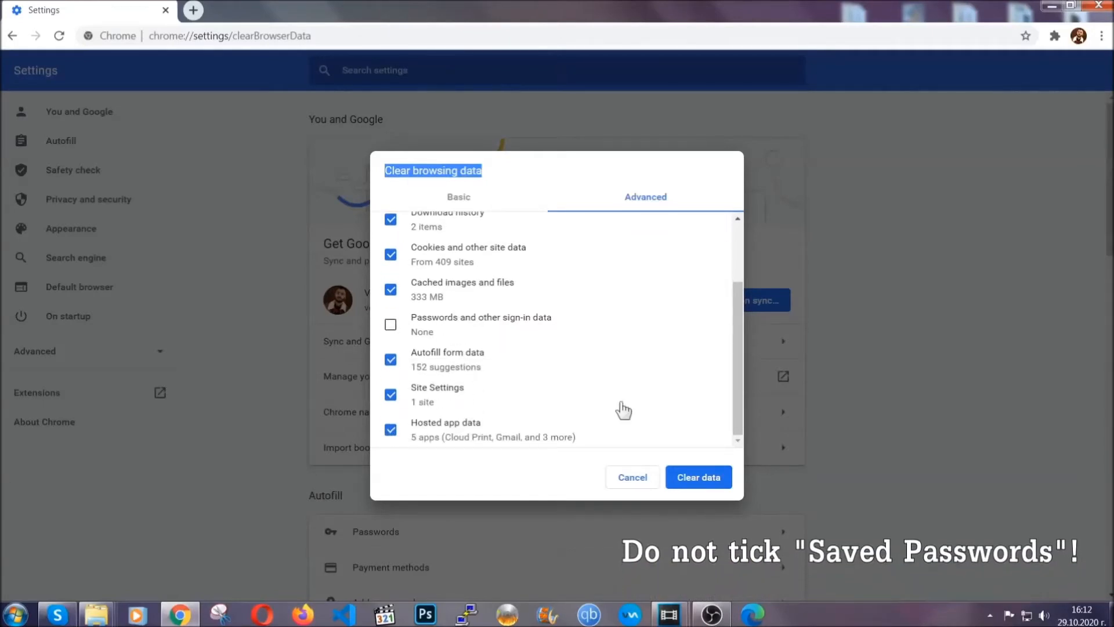
pyautogui.click(698, 477)
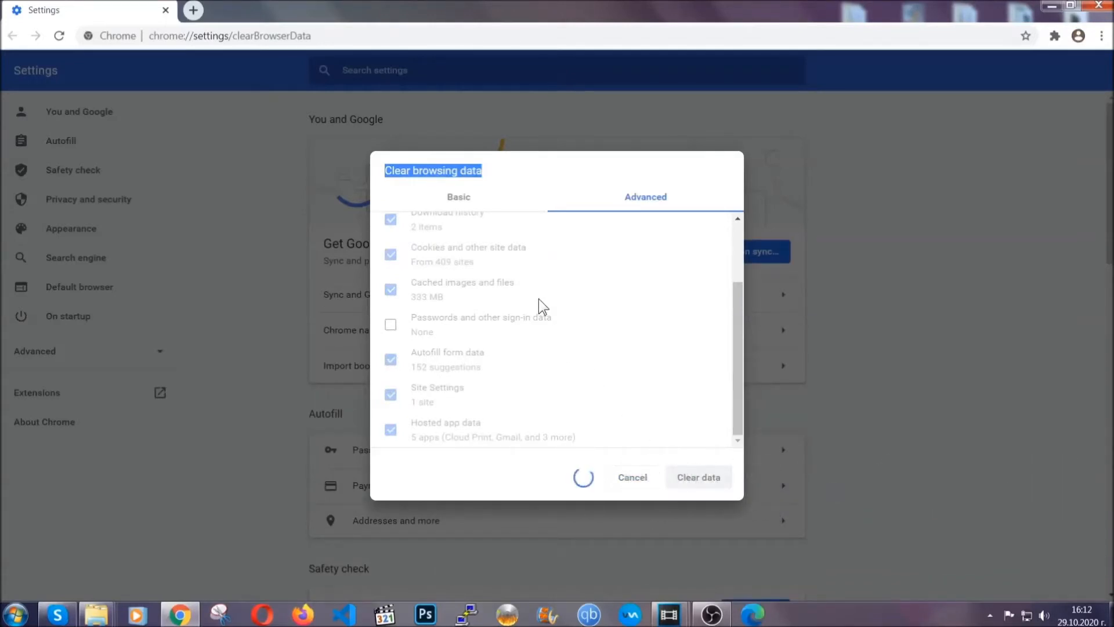
pyautogui.click(632, 477)
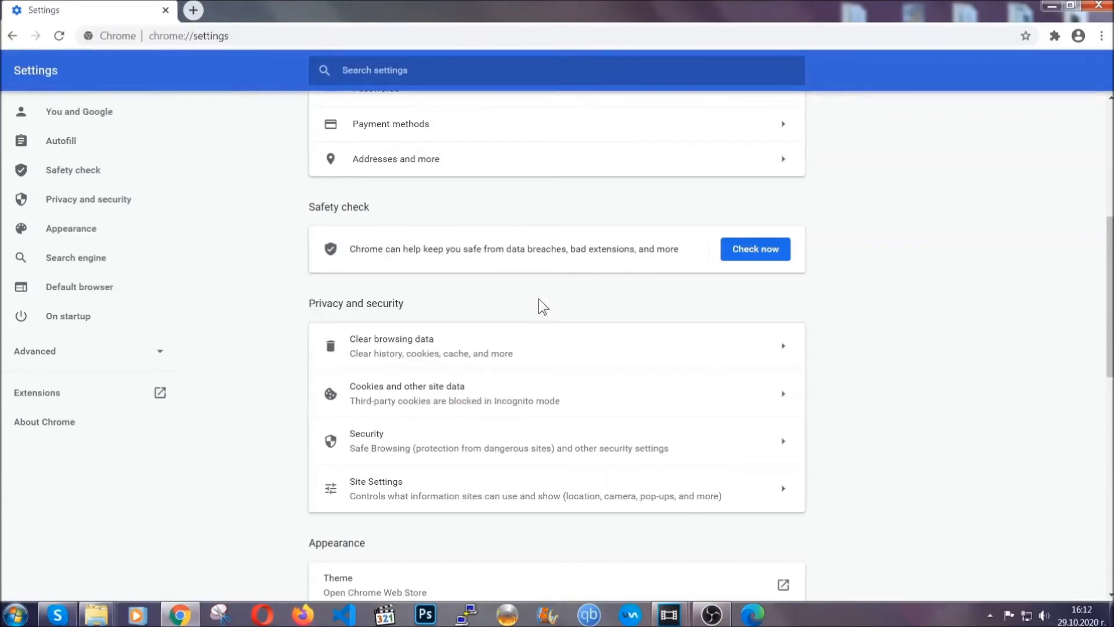
pyautogui.moveTo(1103, 39)
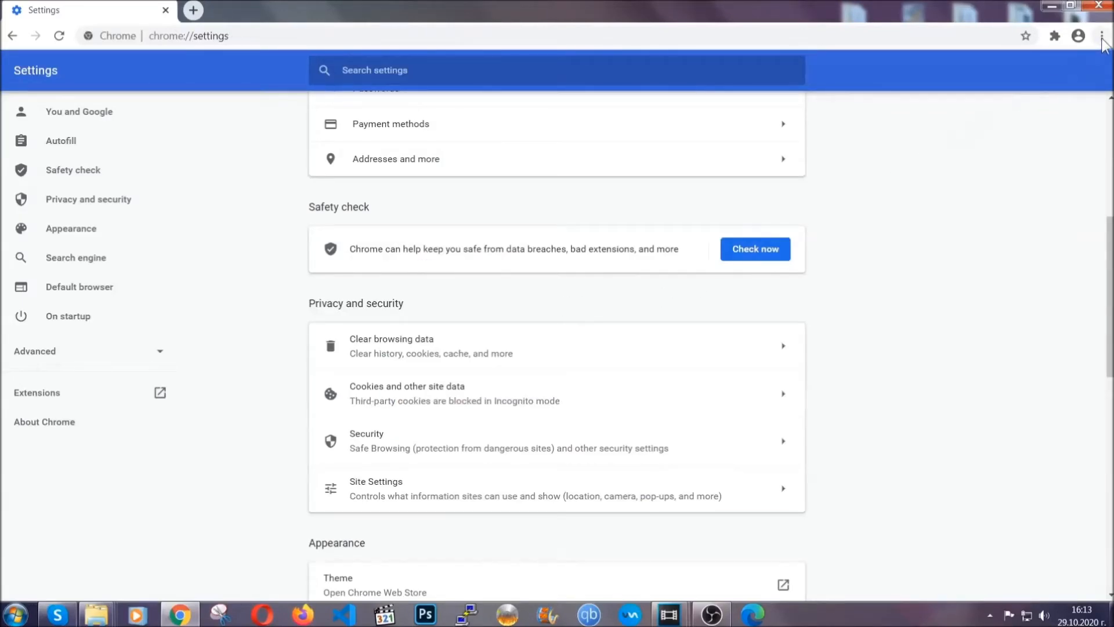
# Step: Remove the Bulk Media Downloader extension from Chrome's Extensions page and confirm
pyautogui.click(1102, 36)
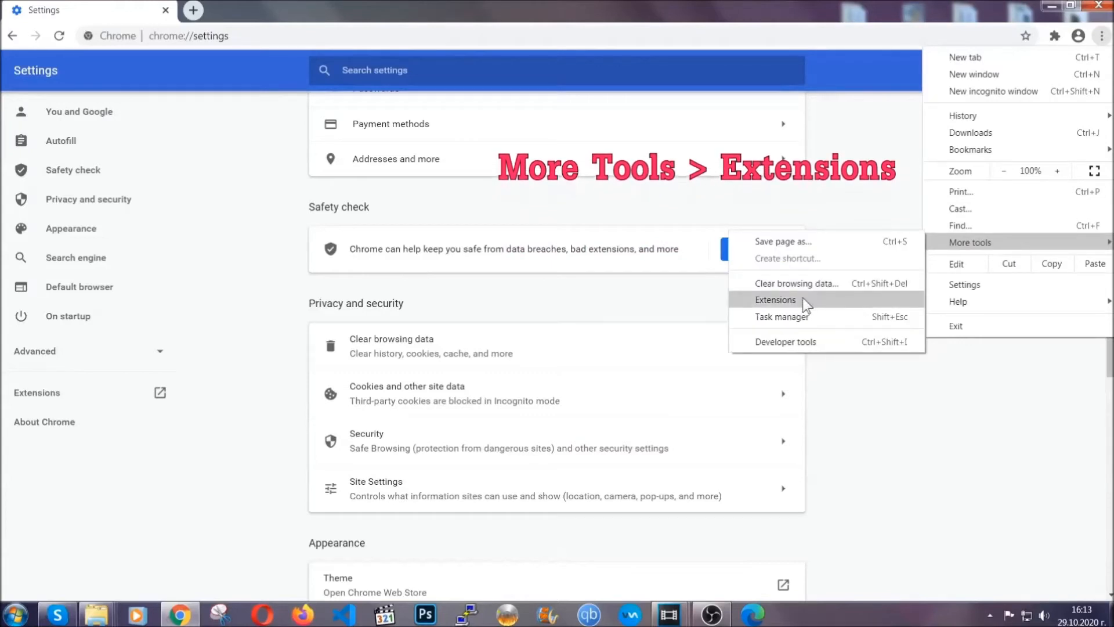
pyautogui.click(777, 299)
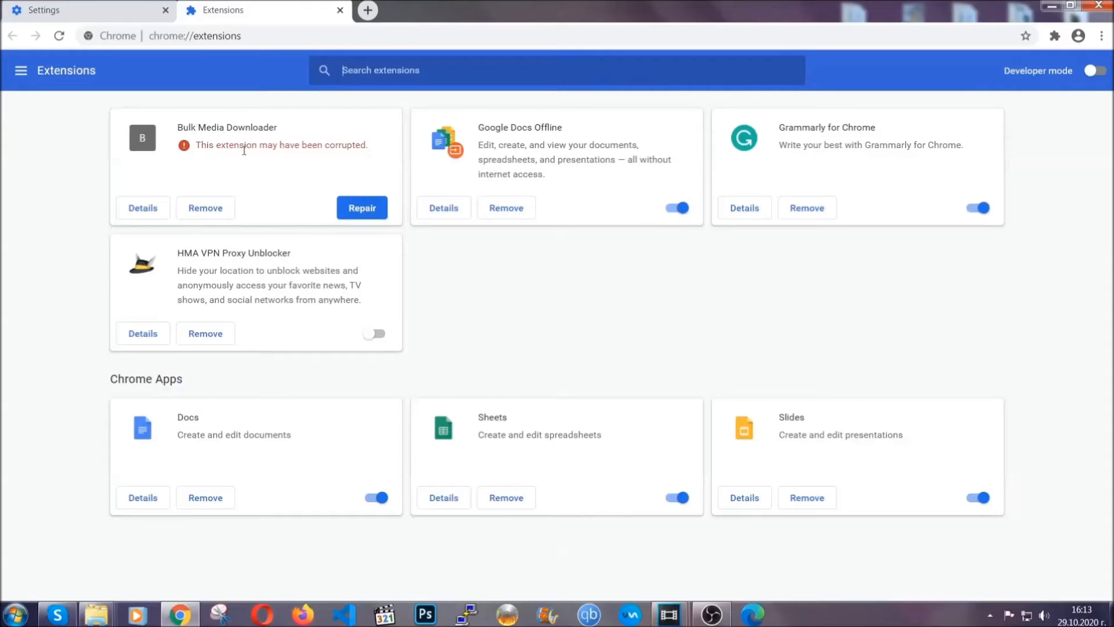
pyautogui.click(205, 208)
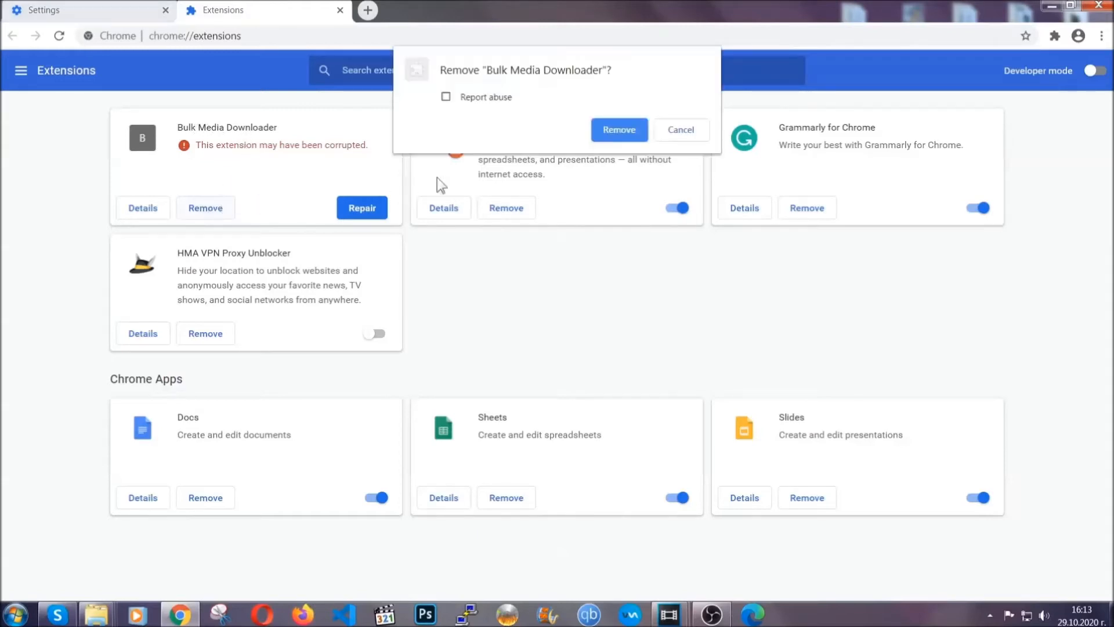
pyautogui.click(617, 129)
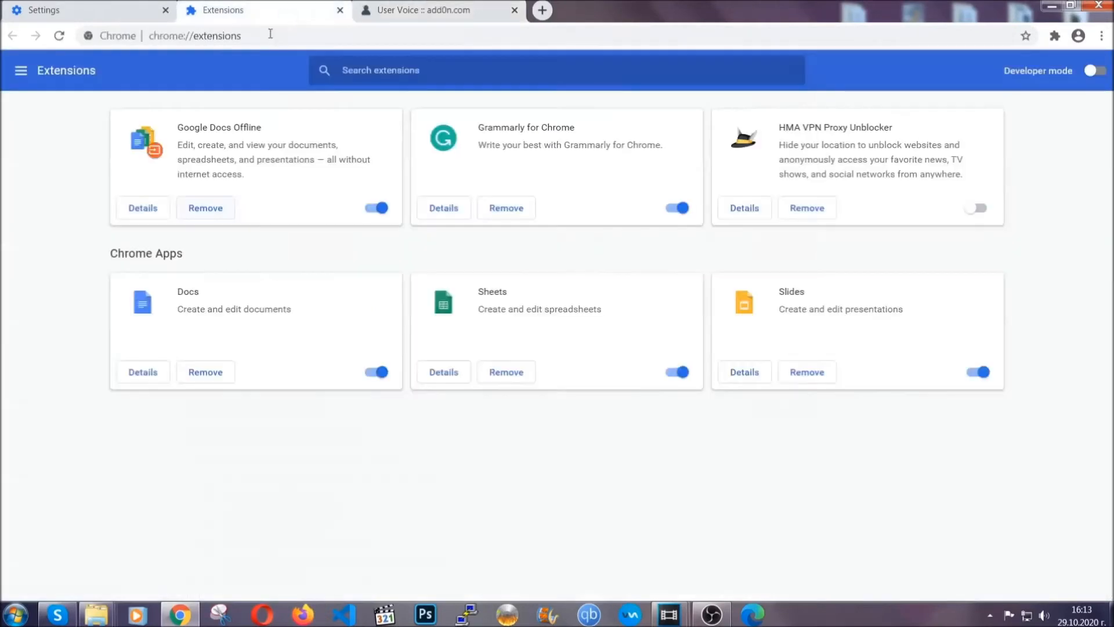
# Step: Launch Firefox and go to about:support
pyautogui.click(513, 9)
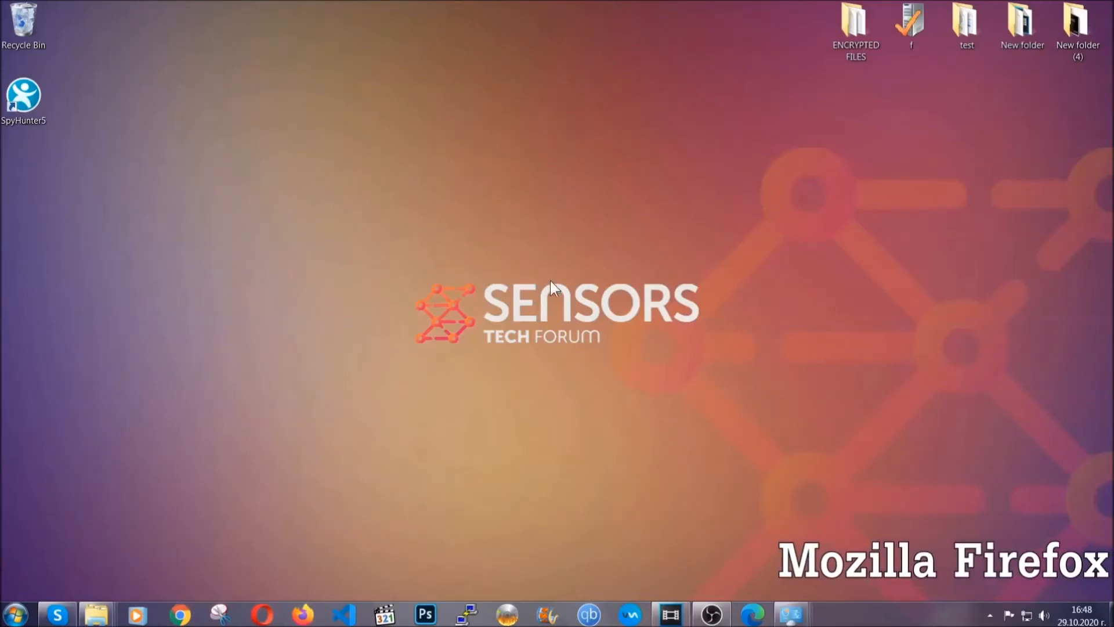
pyautogui.click(301, 613)
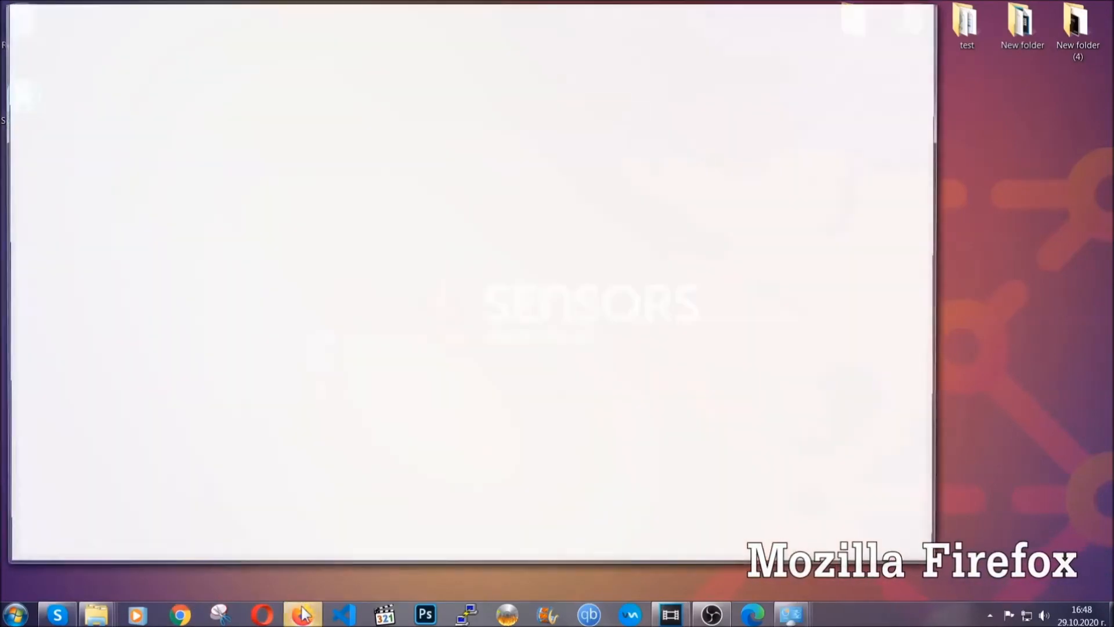
pyautogui.click(302, 614)
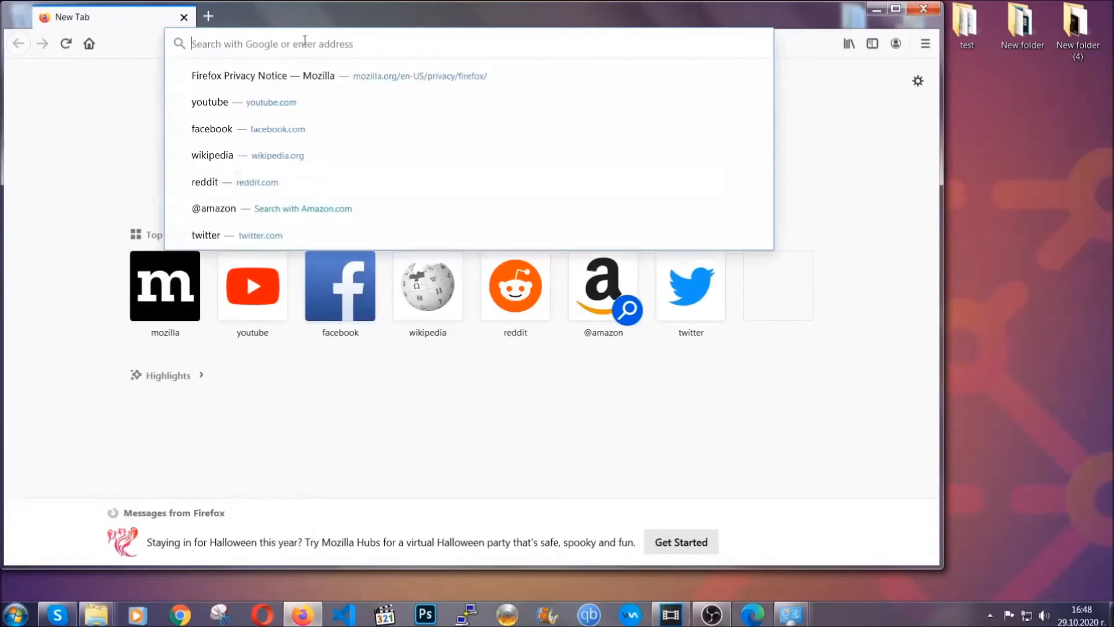
pyautogui.write('about:support')
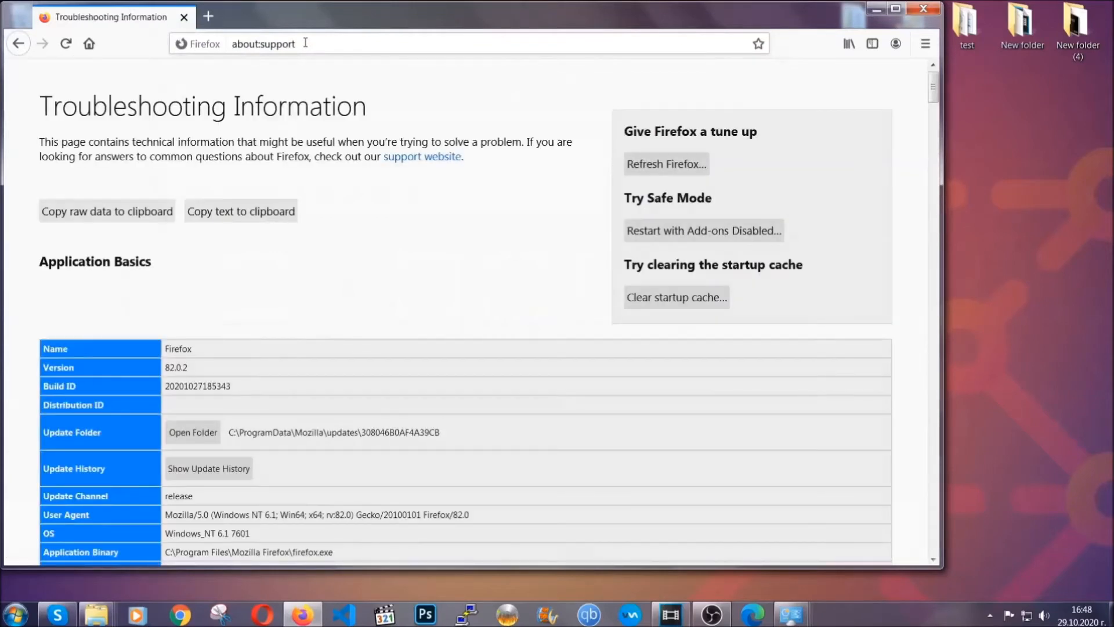
pyautogui.moveTo(414, 239)
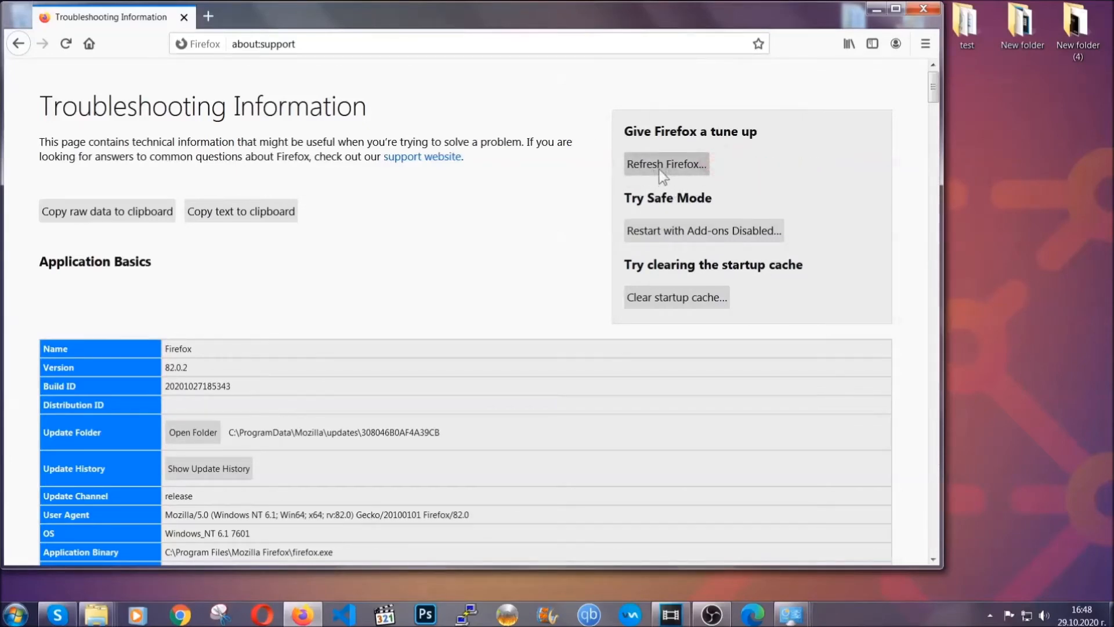
# Step: Refresh Firefox, dismiss the import summary, and select the Old Firefox Data desktop folder
pyautogui.click(666, 164)
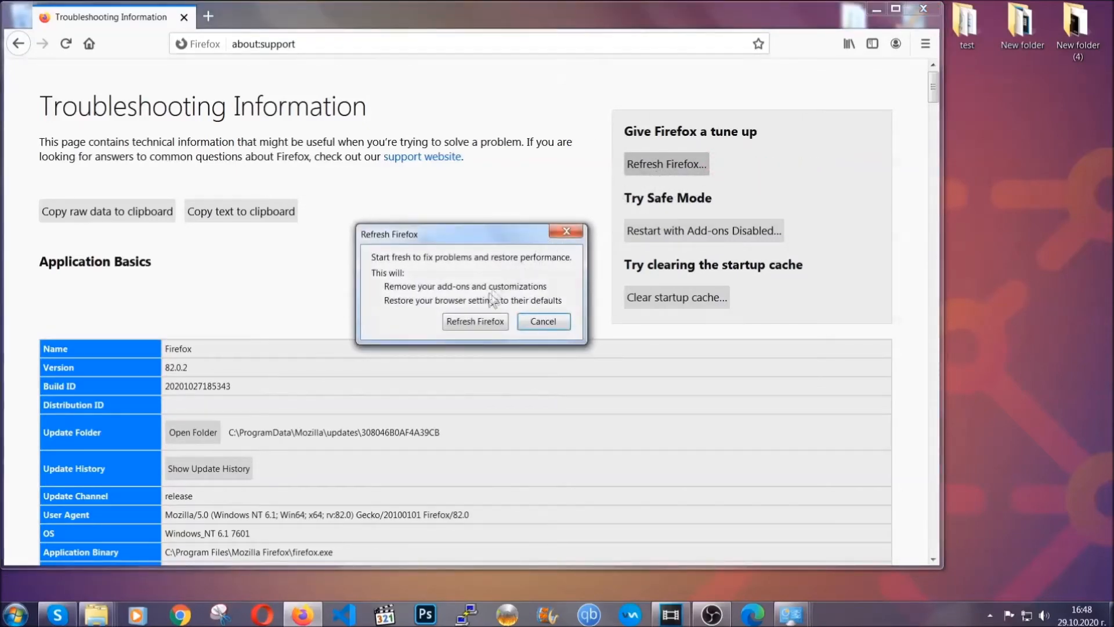
pyautogui.click(474, 321)
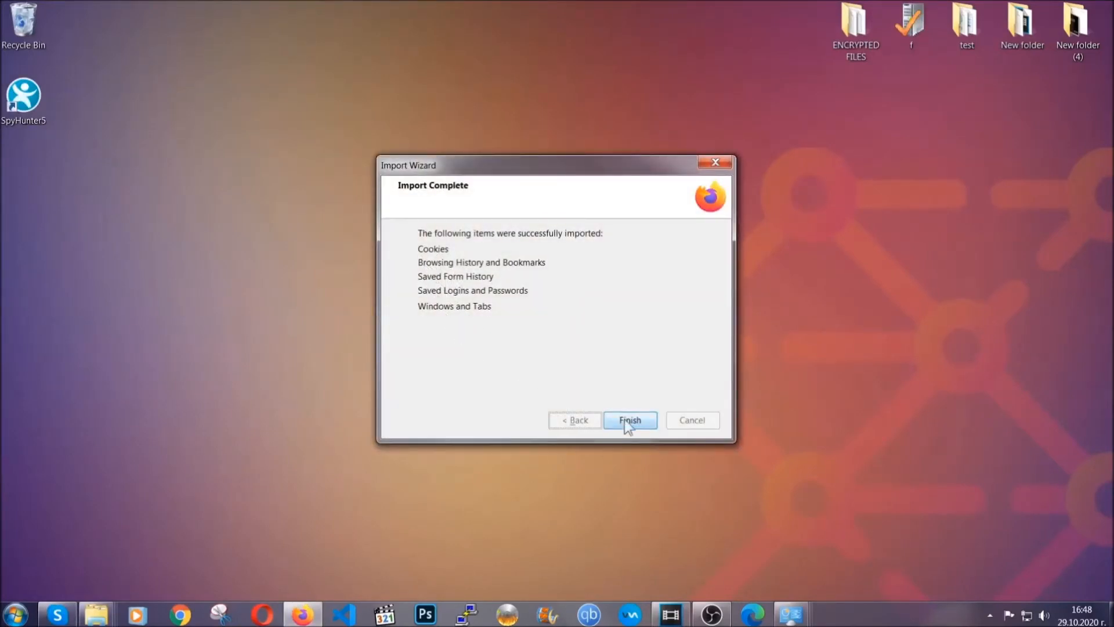
pyautogui.click(628, 420)
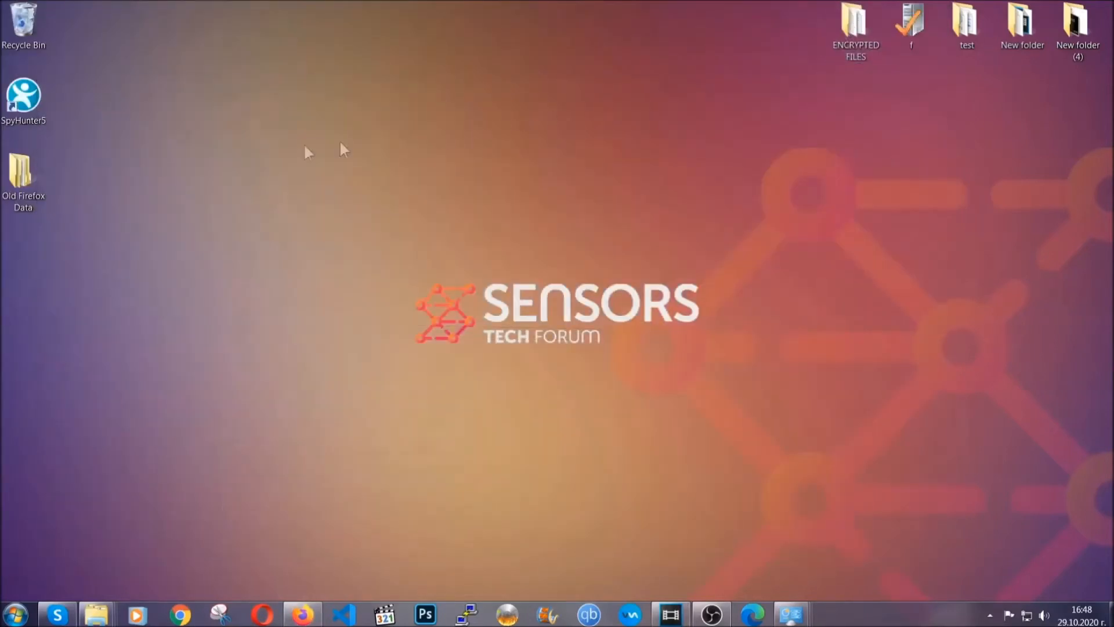
pyautogui.click(23, 174)
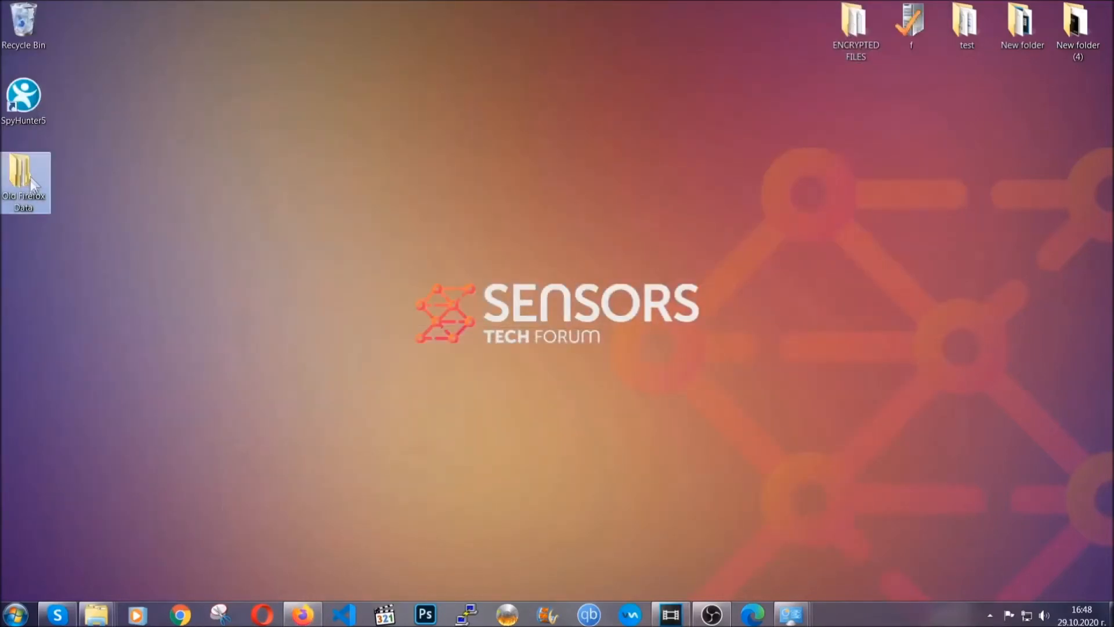
pyautogui.moveTo(23, 181)
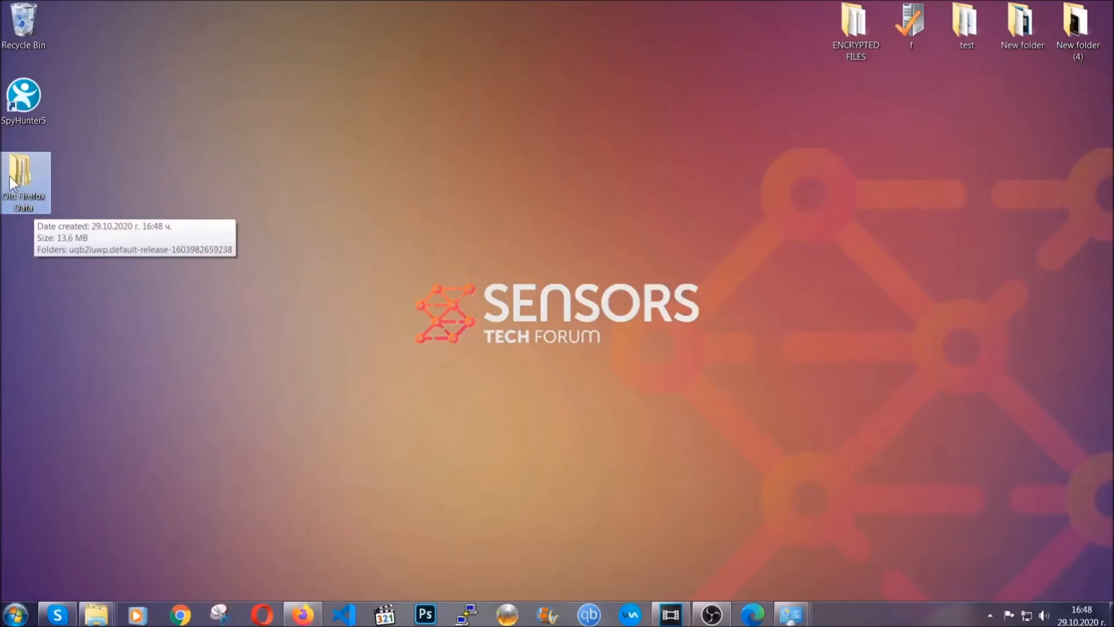
pyautogui.moveTo(565, 295)
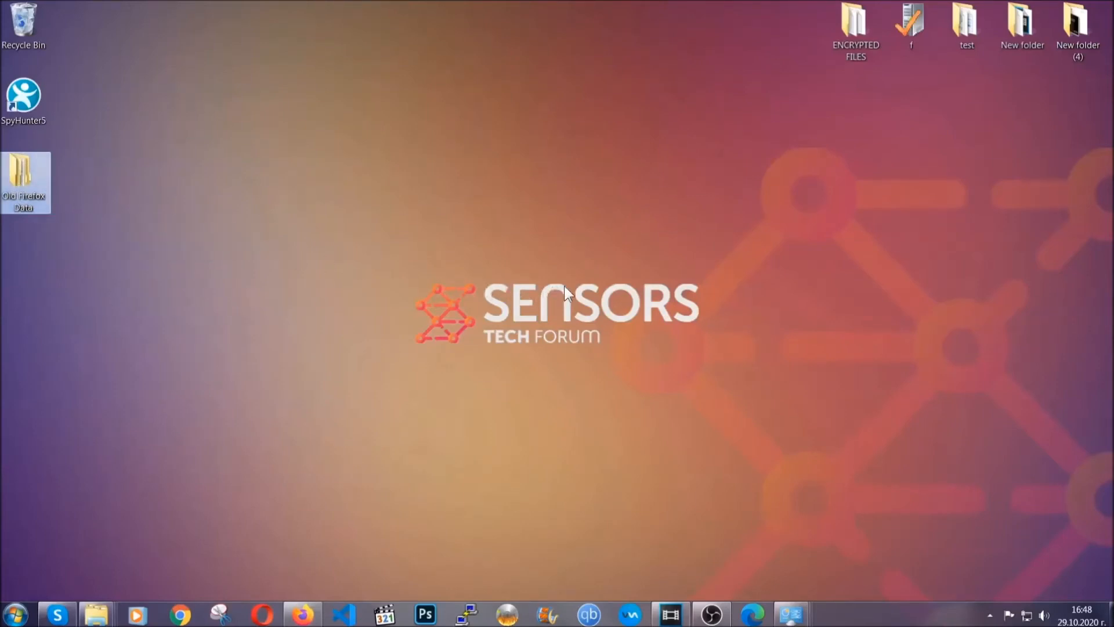
pyautogui.moveTo(504, 363)
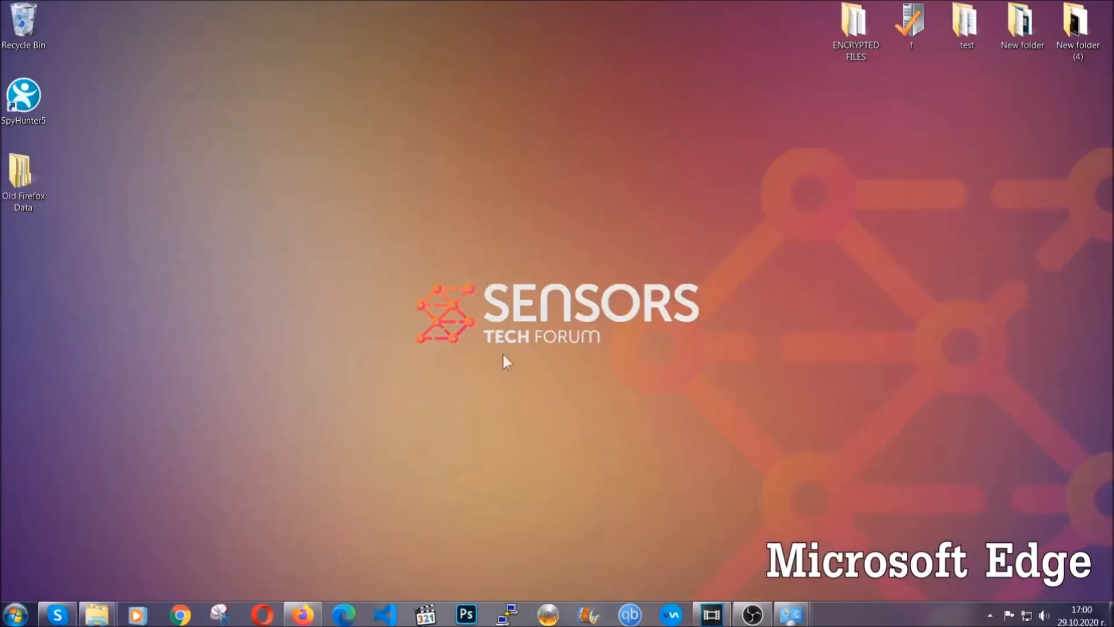
# Step: In Edge, clear all-time browsing data at edge://settings/clearBrowserData with Passwords unticked
pyautogui.click(343, 613)
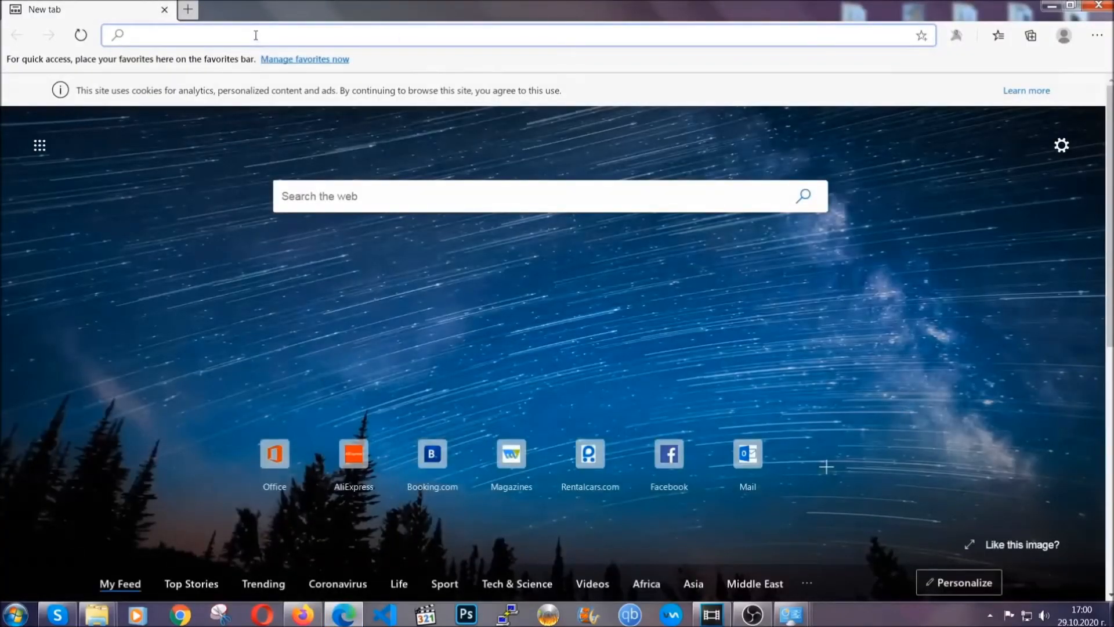
pyautogui.write('edge://version')
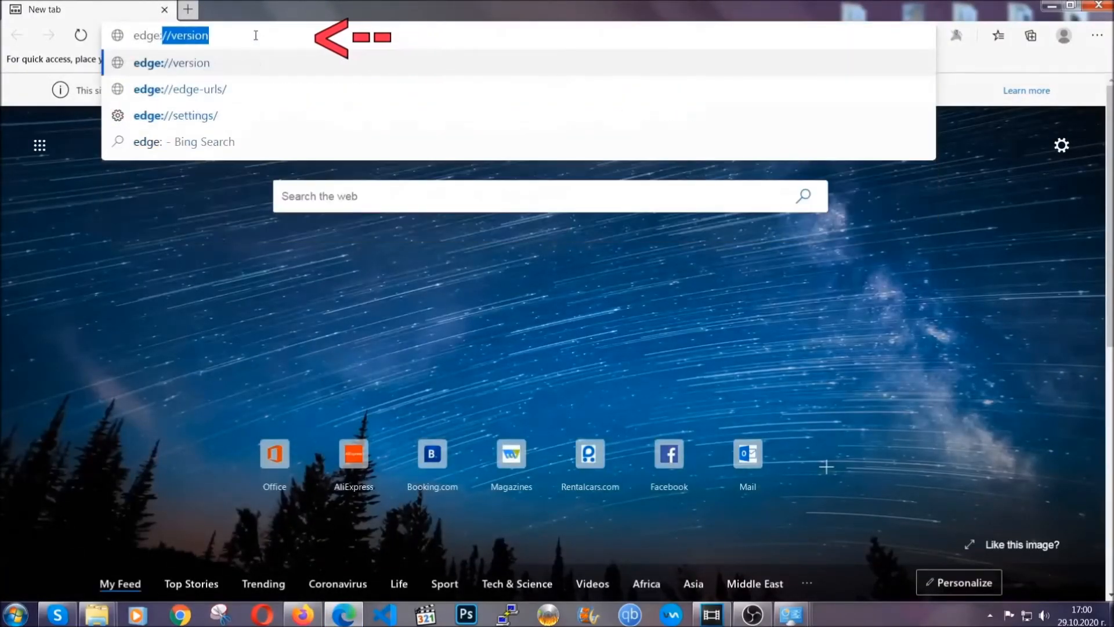
pyautogui.write('edge://settings')
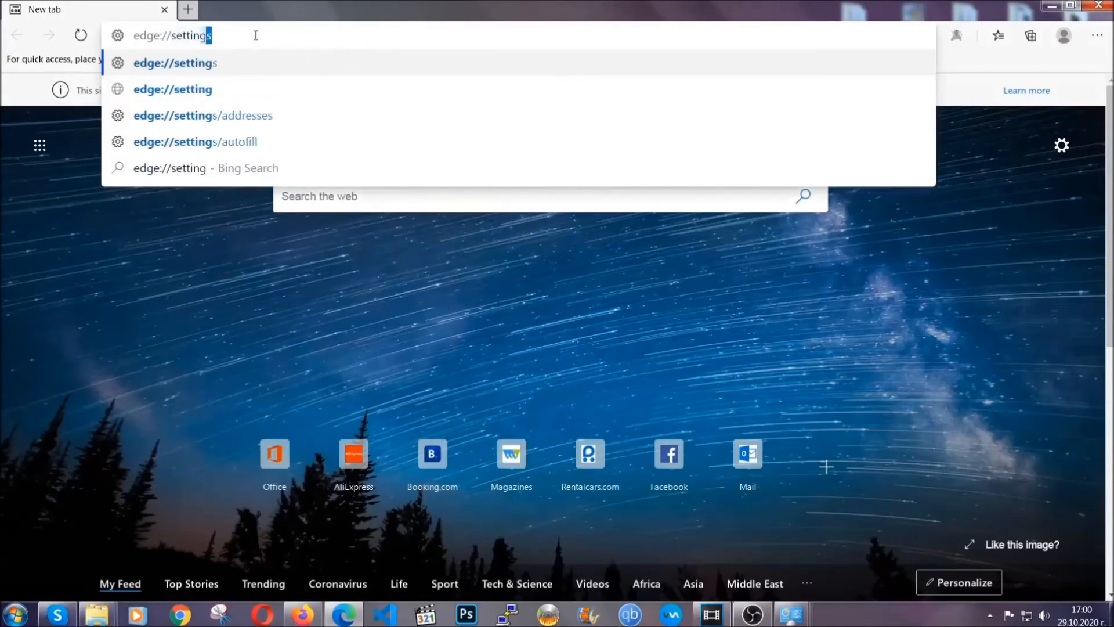
pyautogui.write('/clearBrowserData')
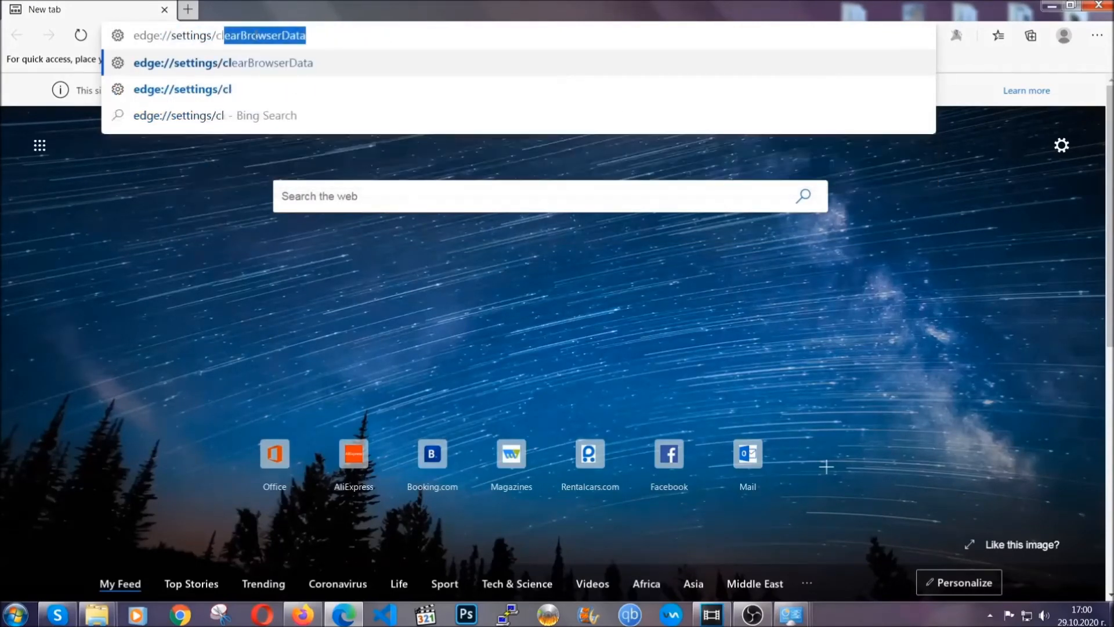
pyautogui.write('earBrowserData')
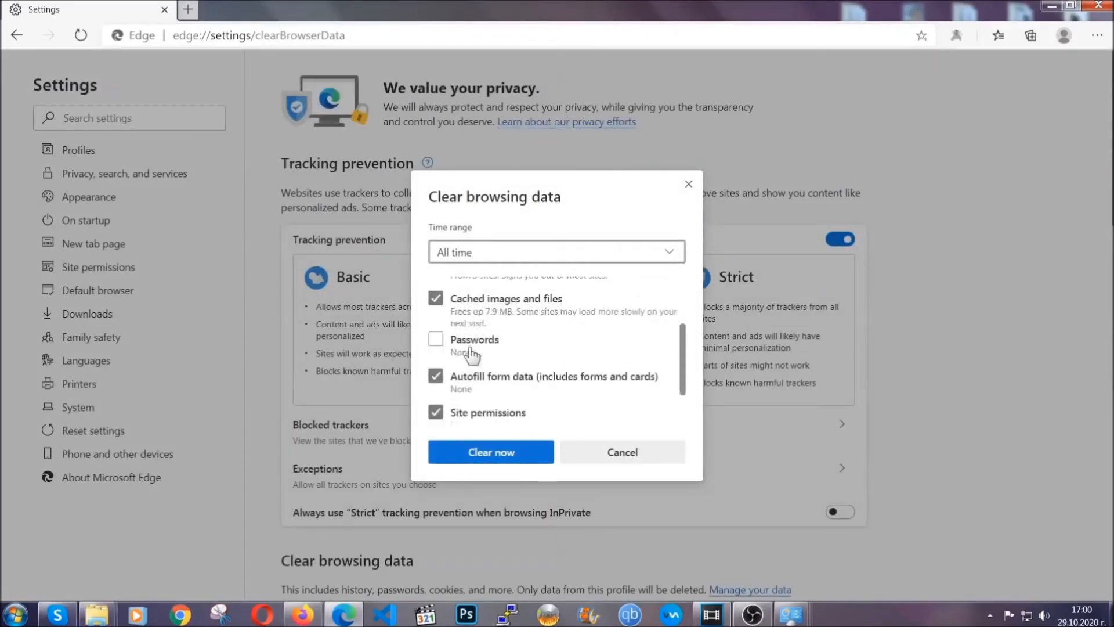
pyautogui.scroll(-3)
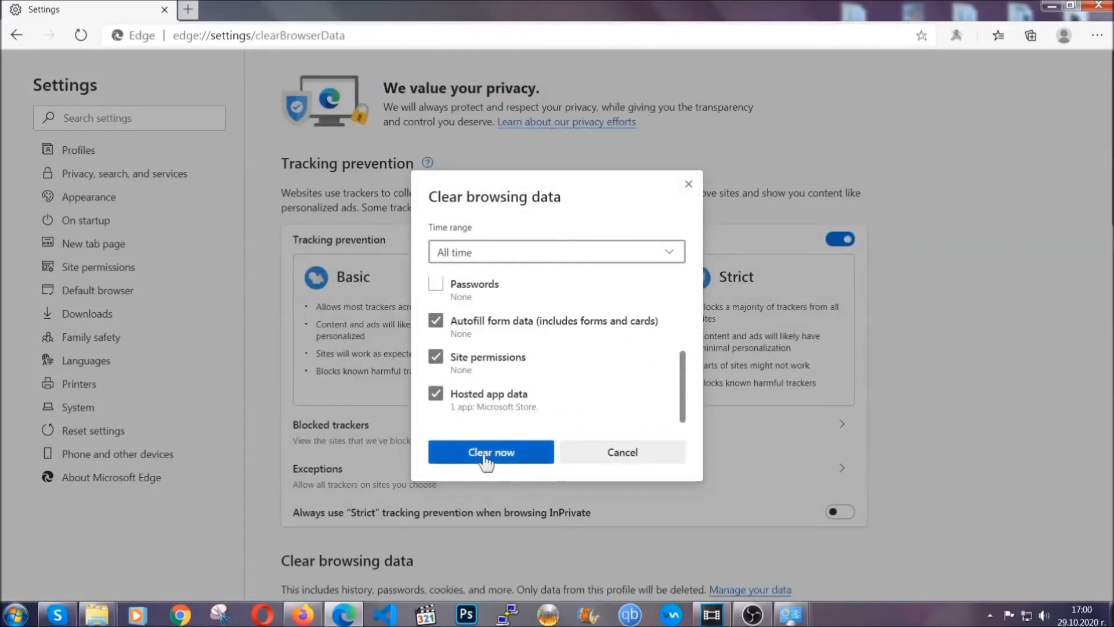
pyautogui.click(490, 452)
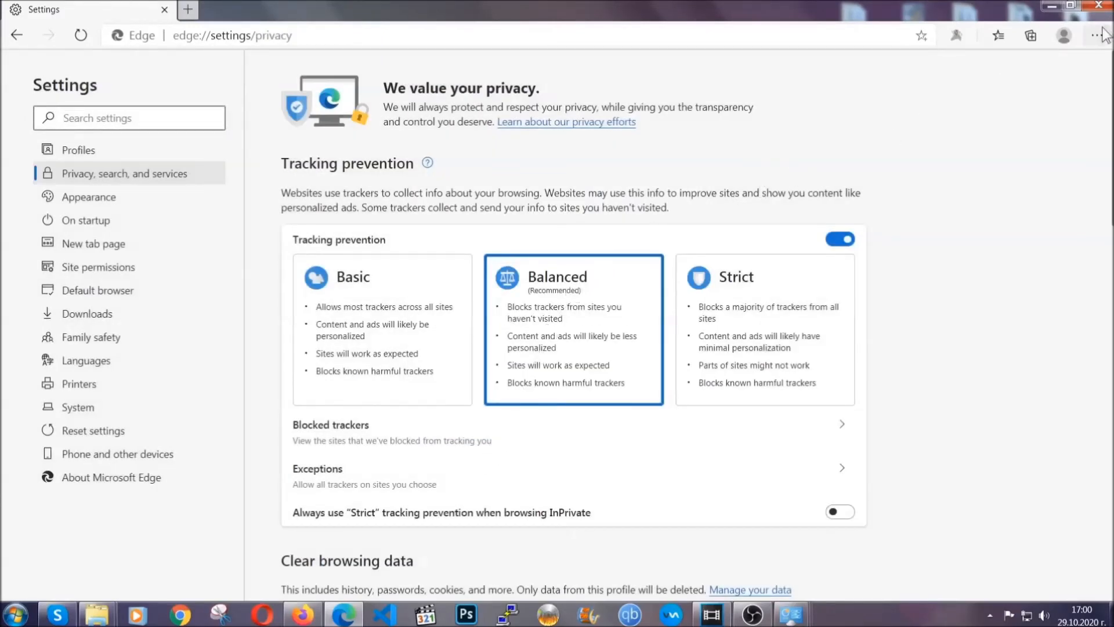
# Step: Remove the Microsoft Store extension from Edge's Extensions page and confirm the removal
pyautogui.click(1097, 36)
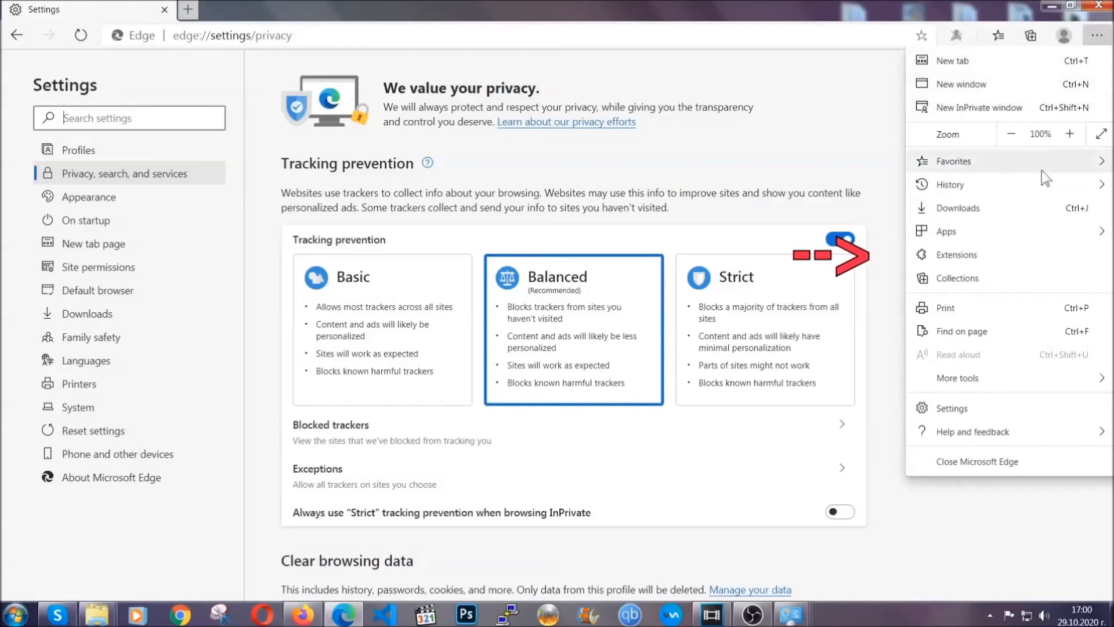
pyautogui.click(956, 254)
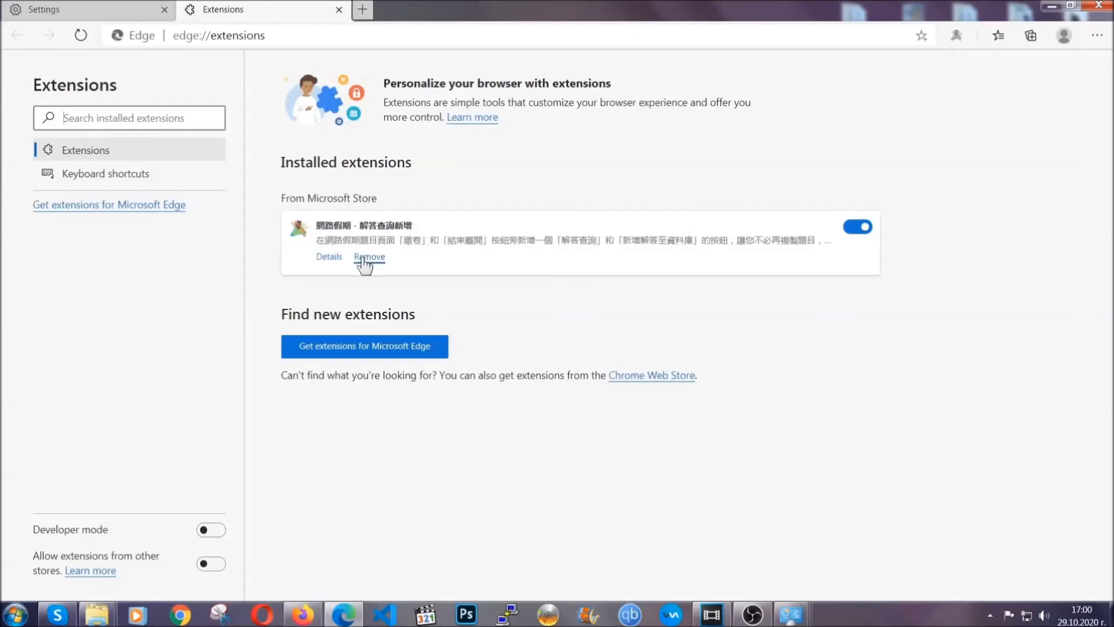
pyautogui.click(369, 257)
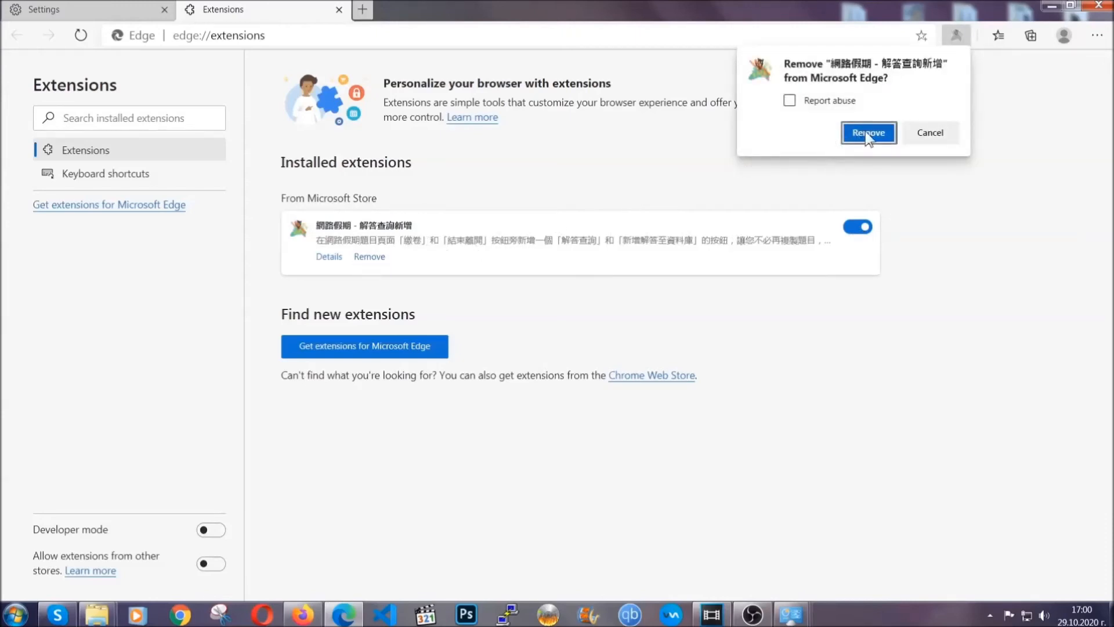
pyautogui.click(868, 133)
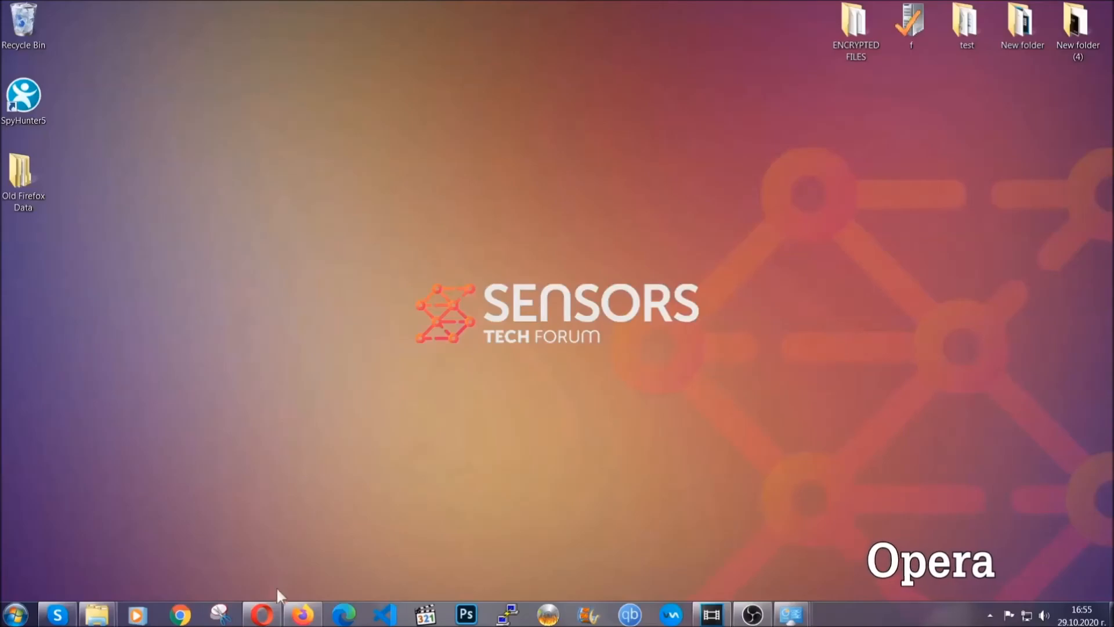
# Step: In Opera, clear browsing data at opera://settings/clearBrowserData, including hosted app data but not passwords
pyautogui.click(260, 613)
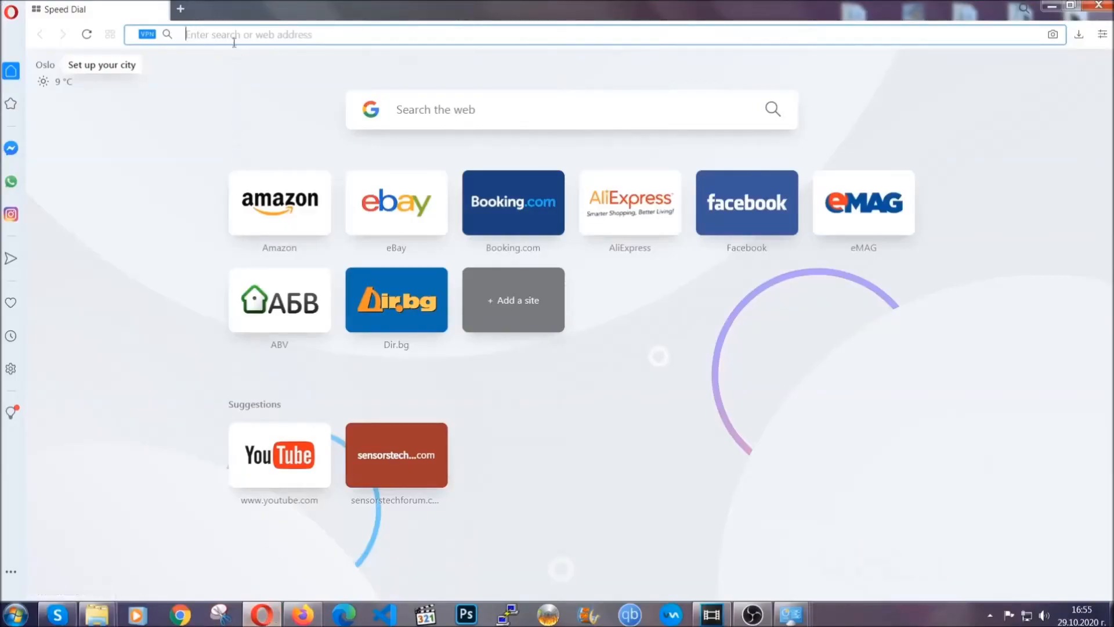
pyautogui.write('opera://settings/c')
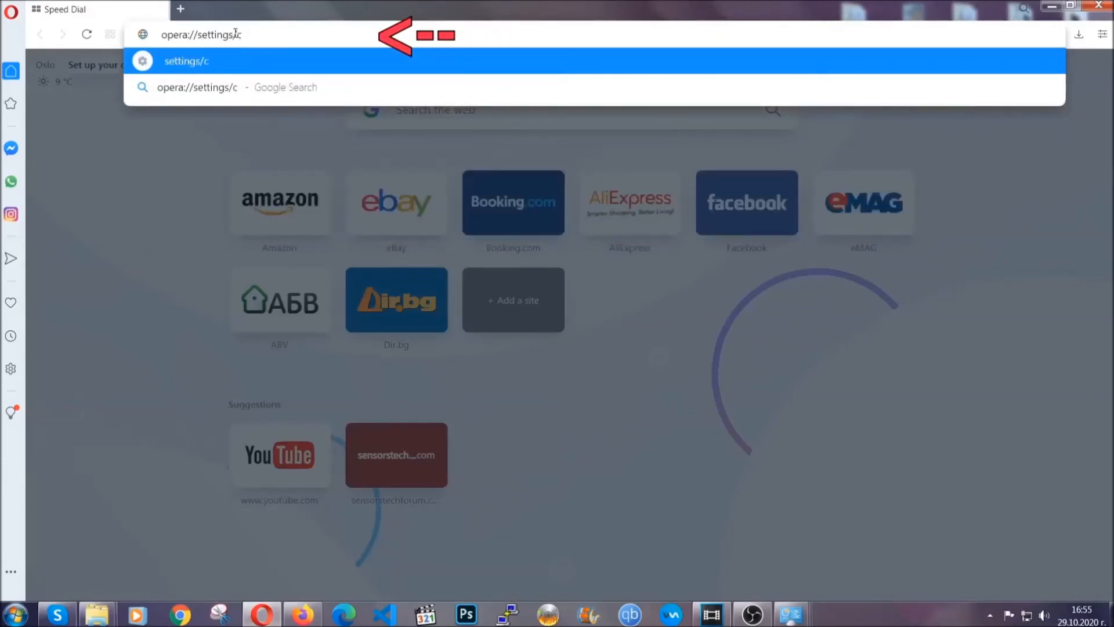
pyautogui.write('learBr')
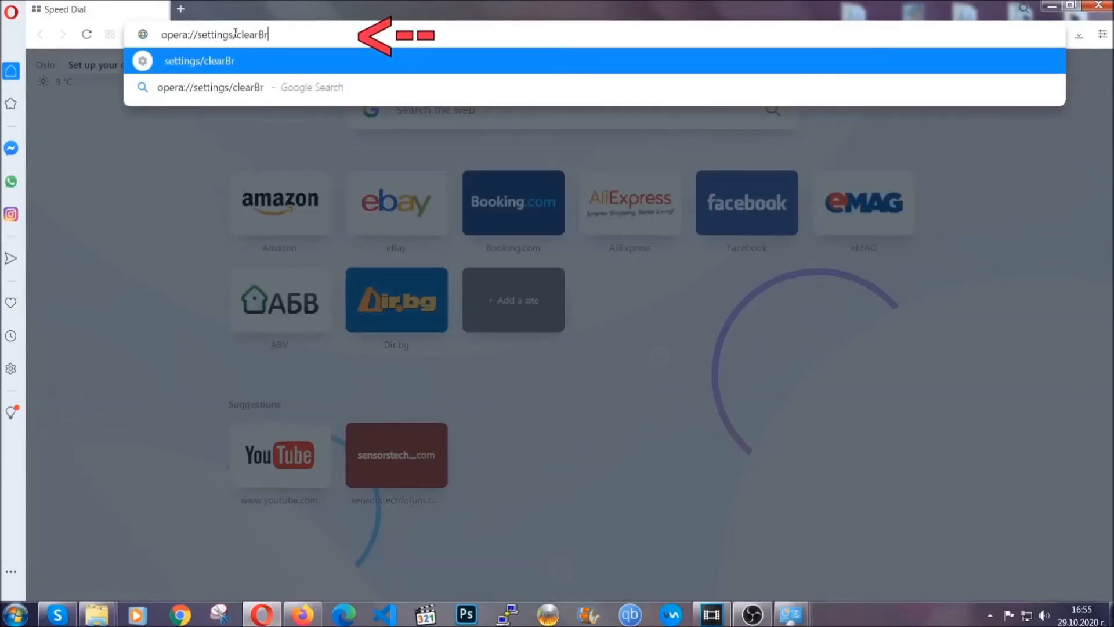
pyautogui.write('owserData')
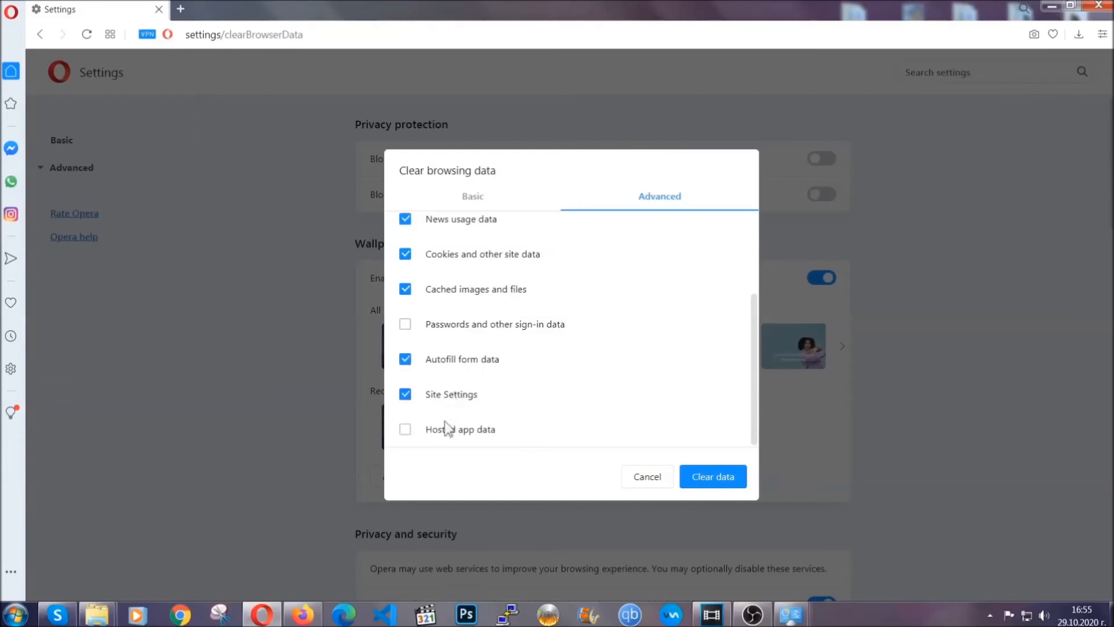
pyautogui.click(405, 428)
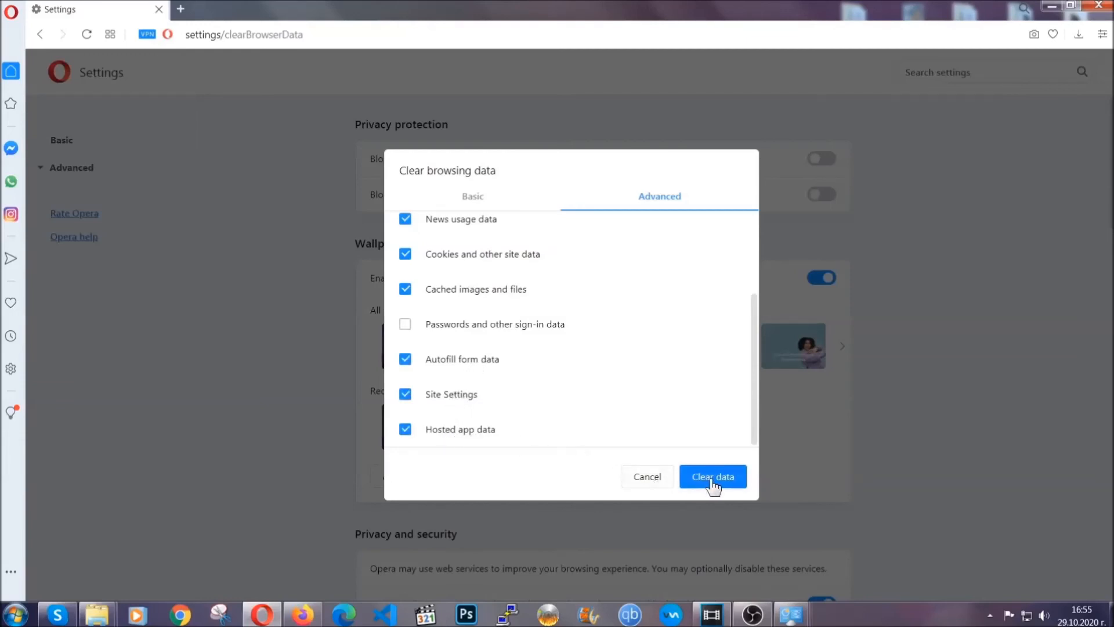
pyautogui.click(712, 476)
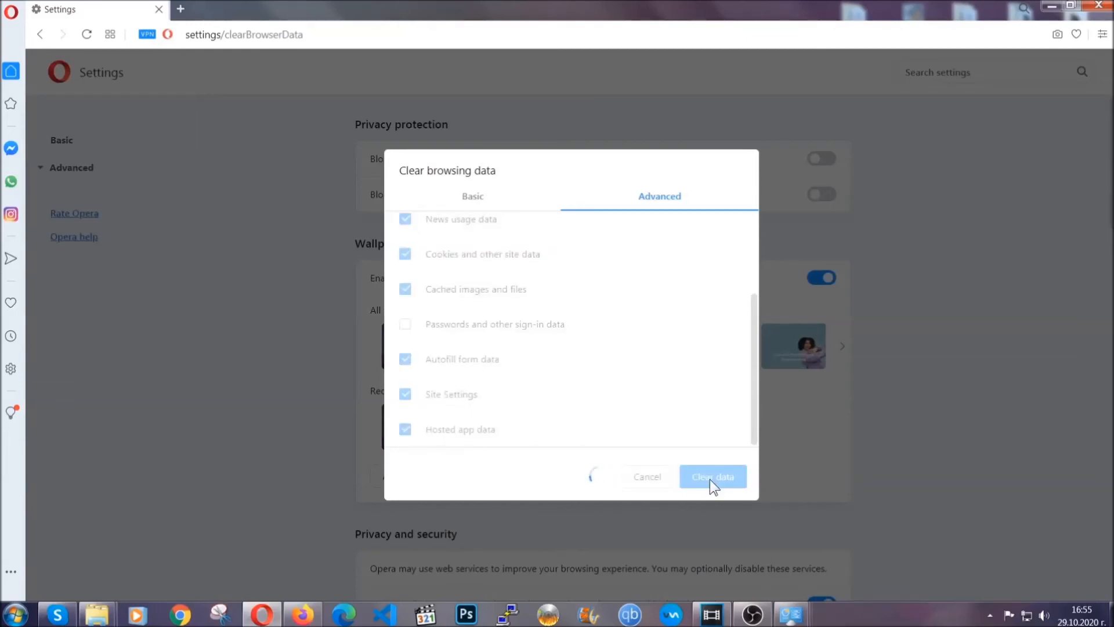
pyautogui.click(713, 476)
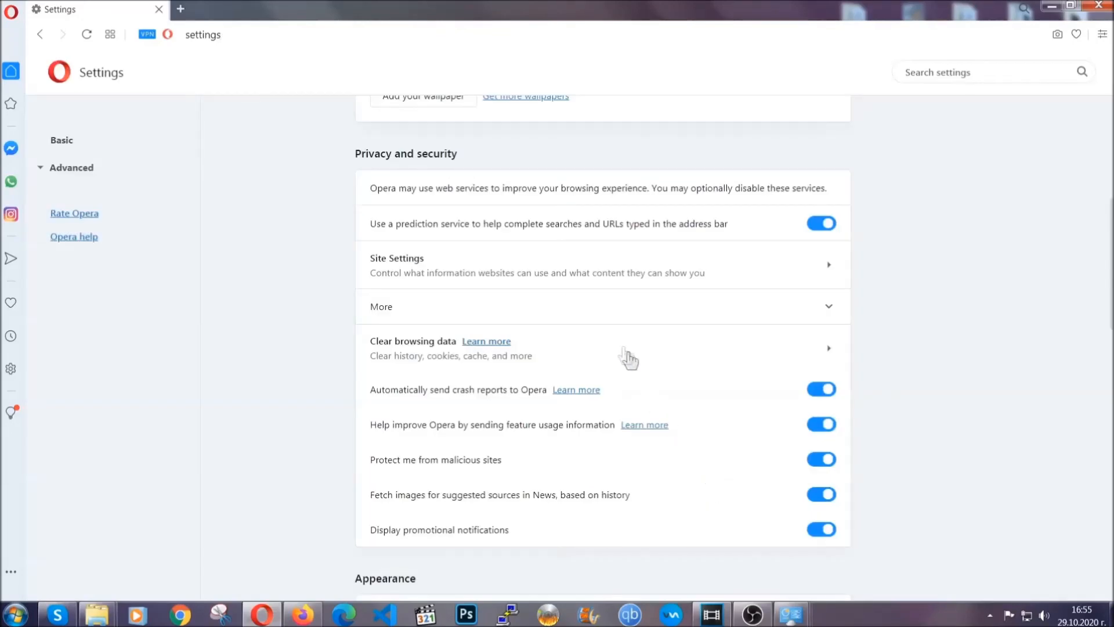
pyautogui.moveTo(623, 286)
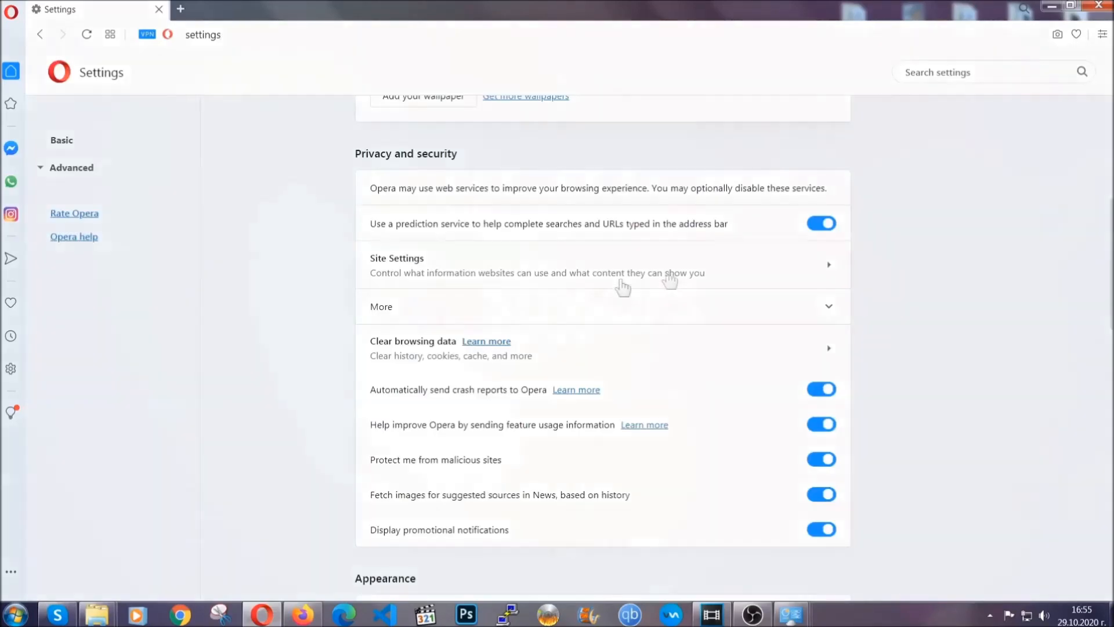